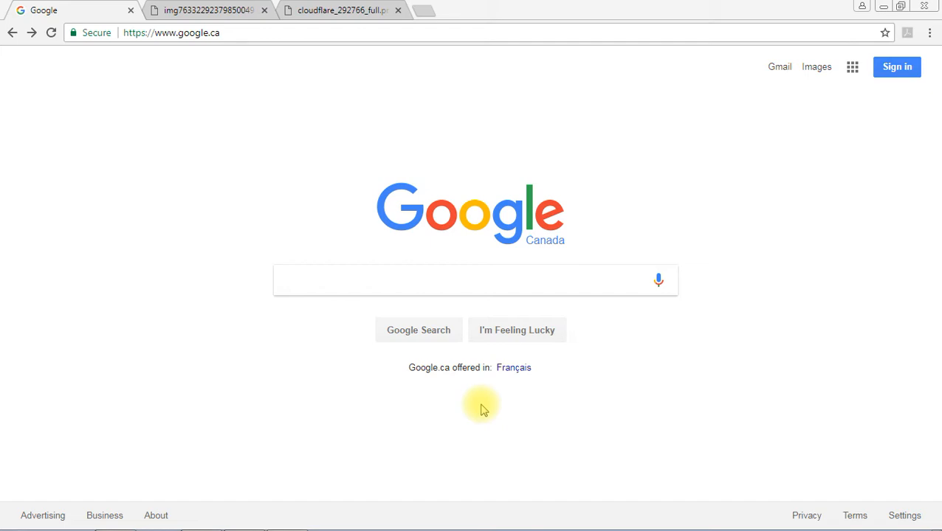
{"action": "mouse_move", "coordinate": [486, 409]}
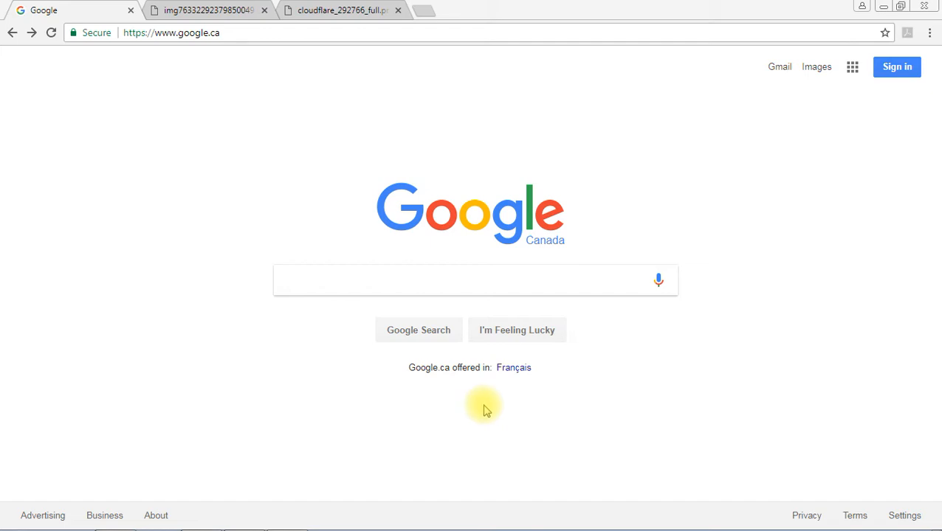
Search Google for 'google pagespeed' and open the PageSpeed Insights tool
{"action": "left_click", "coordinate": [366, 281]}
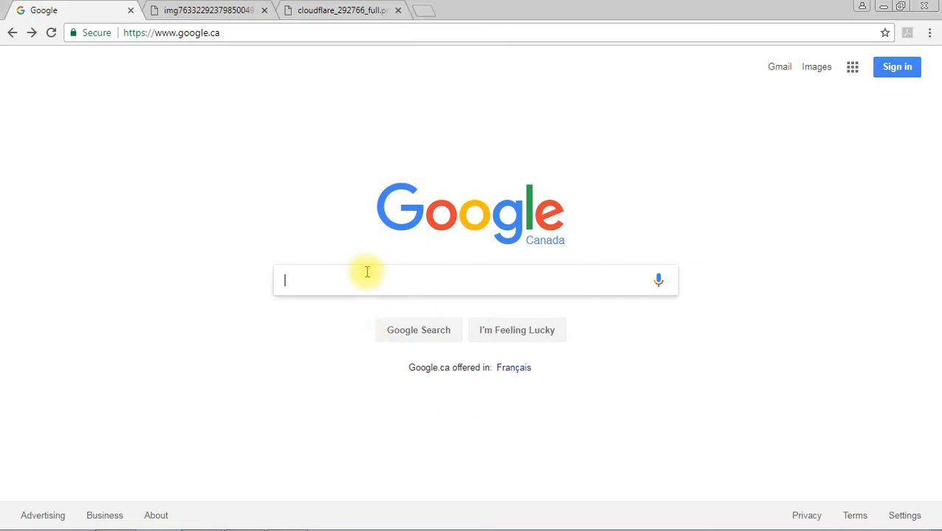
{"action": "type", "text": "google p"}
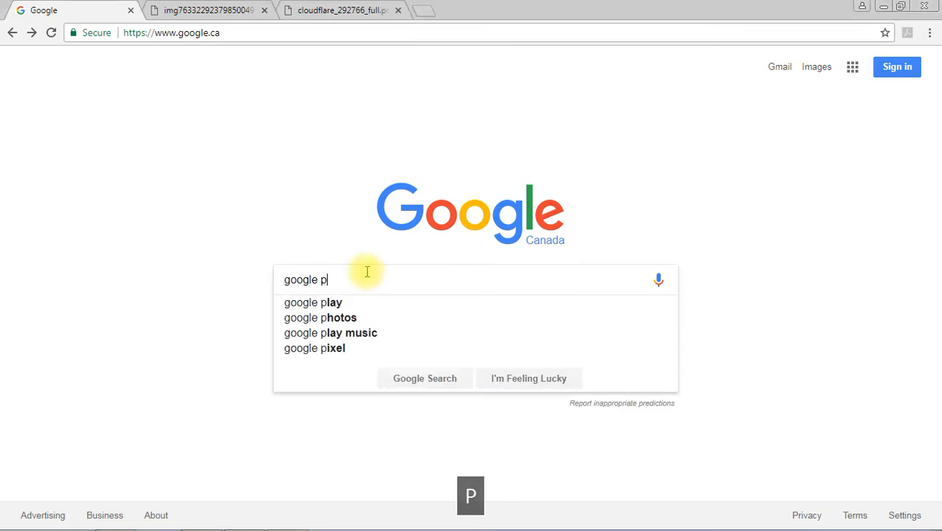
{"action": "type", "text": "agespeed"}
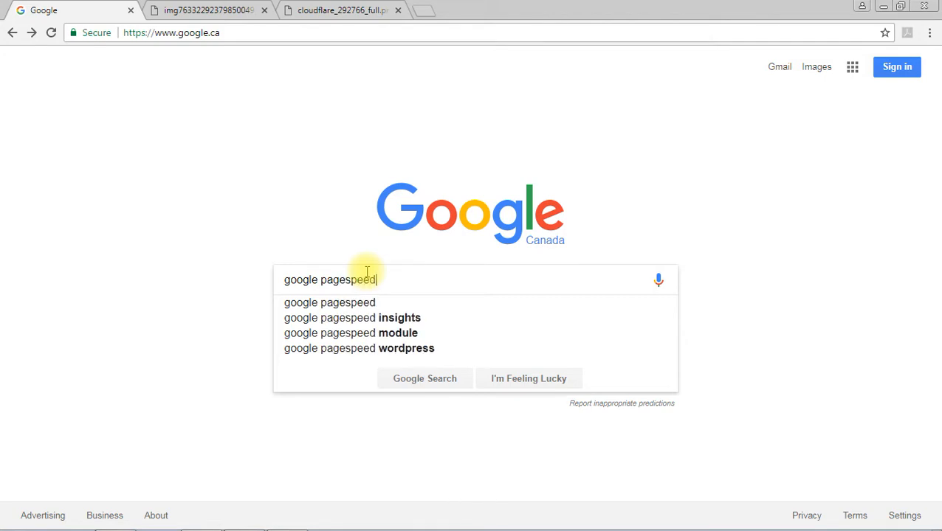
{"action": "left_click", "coordinate": [351, 319]}
{"action": "type", "text": "b"}
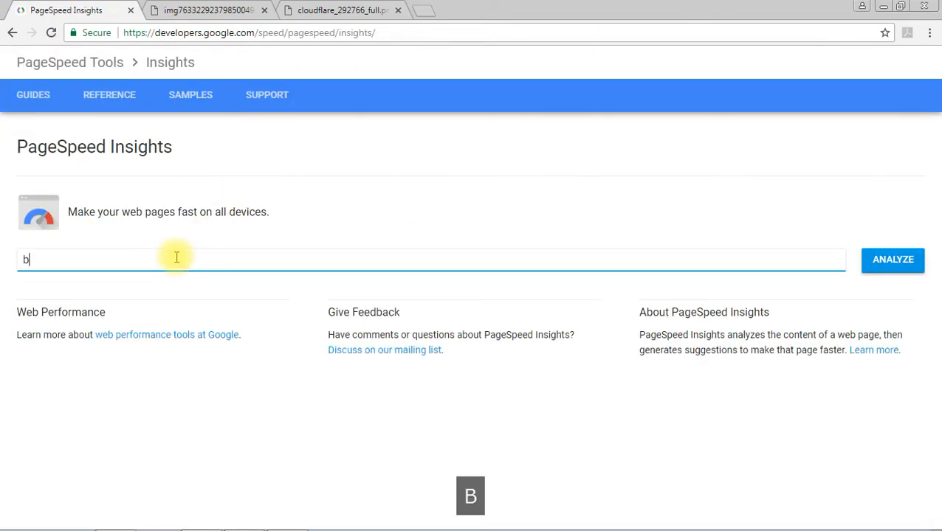
Analyse bu.lk, getting 74/100 Needs Work on Mobile and 89/100 Good on Desktop
{"action": "key", "text": "Enter"}
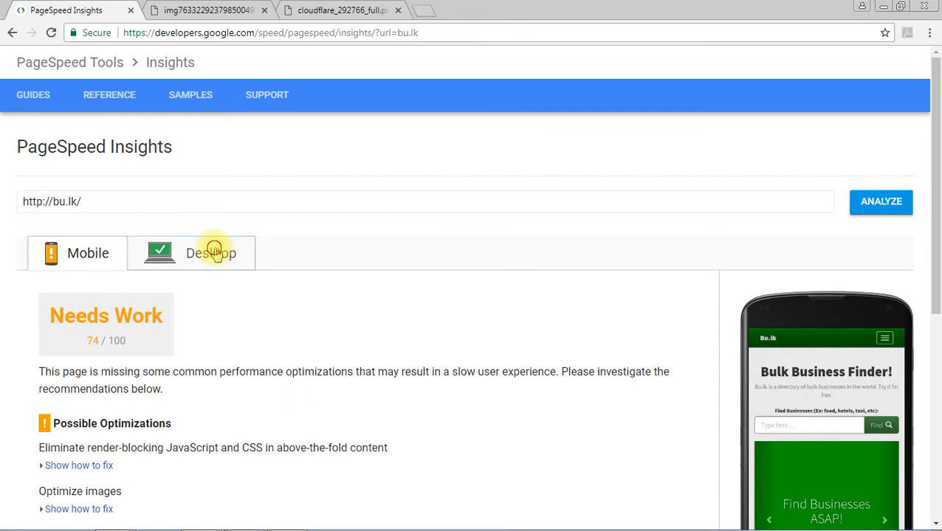
{"action": "left_click", "coordinate": [211, 253]}
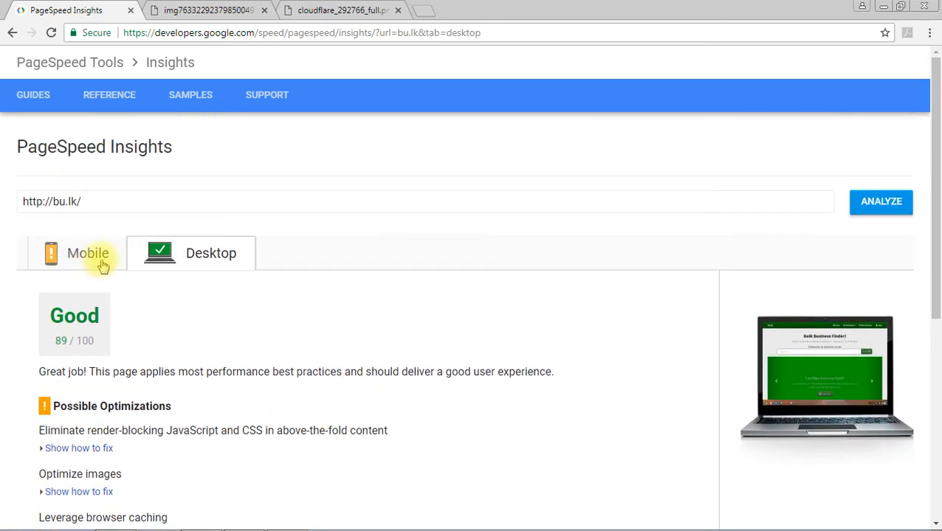
{"action": "mouse_move", "coordinate": [106, 242]}
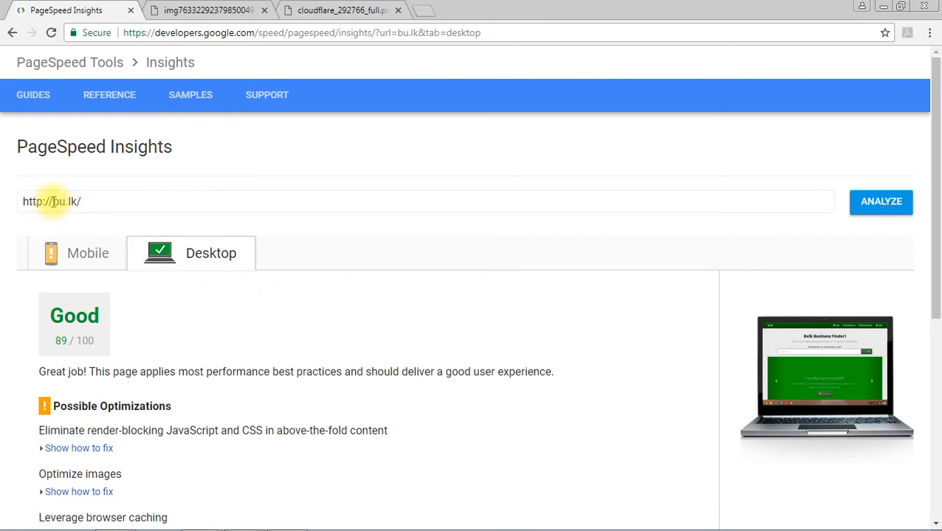
{"action": "mouse_move", "coordinate": [338, 322]}
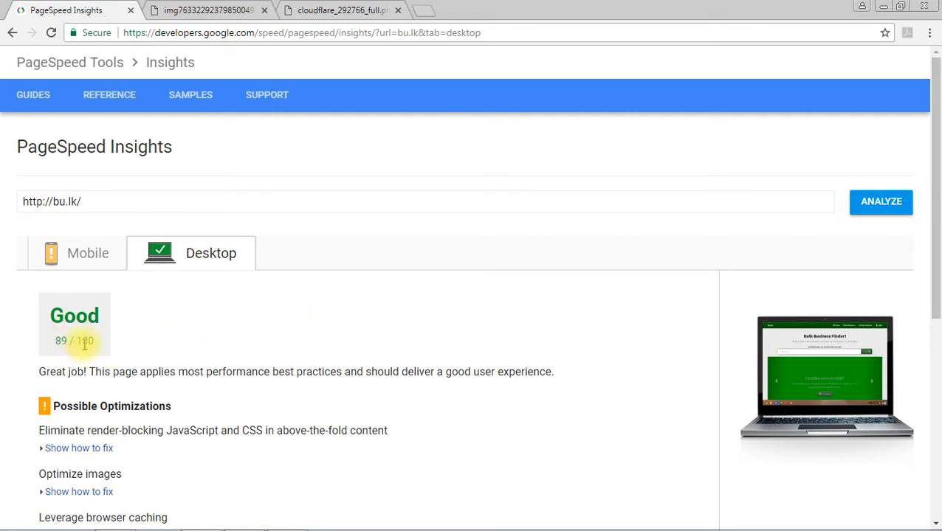
{"action": "mouse_move", "coordinate": [88, 254]}
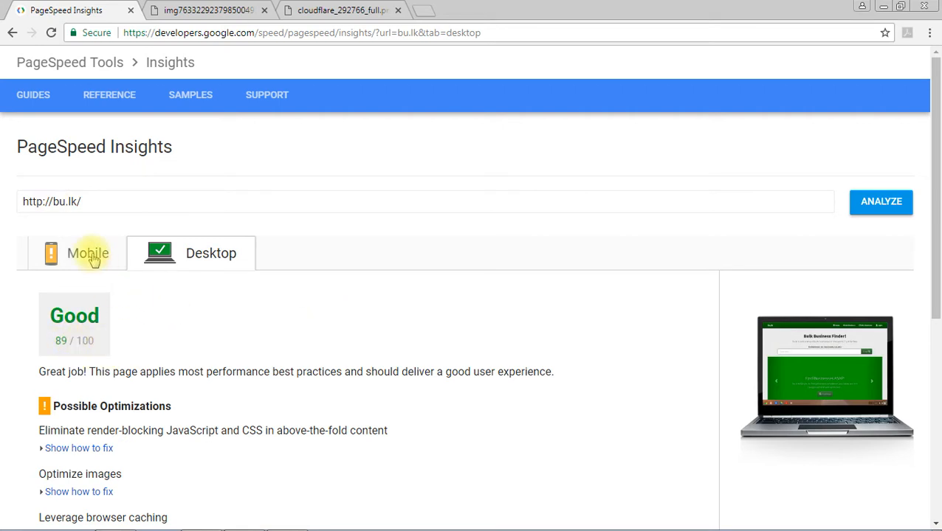
{"action": "mouse_move", "coordinate": [298, 280]}
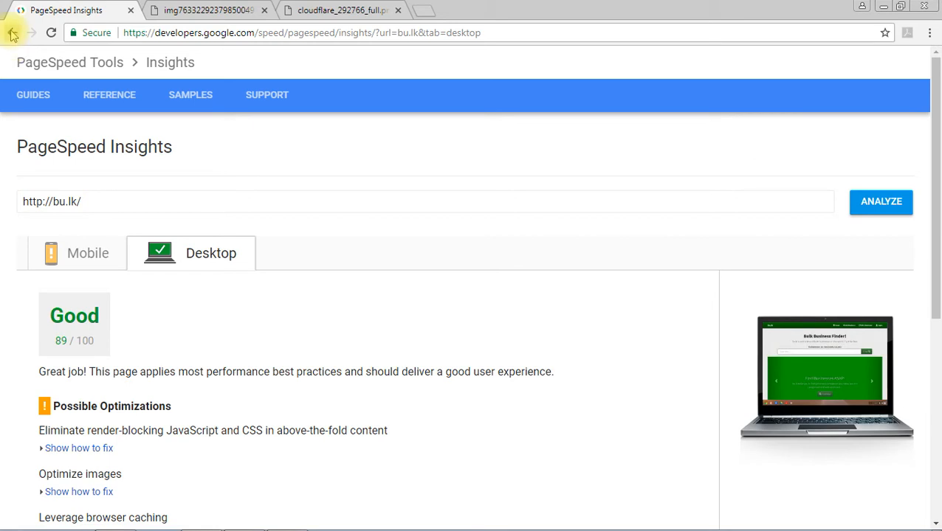
Go back to Google and search for 'cloudflare', listing the Cloudflare site first
{"action": "left_click", "coordinate": [22, 32]}
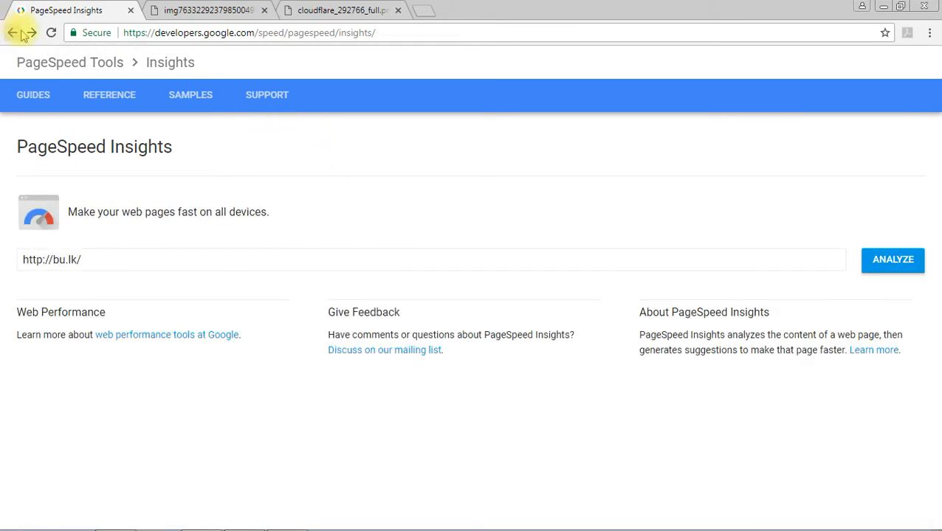
{"action": "left_click", "coordinate": [27, 33]}
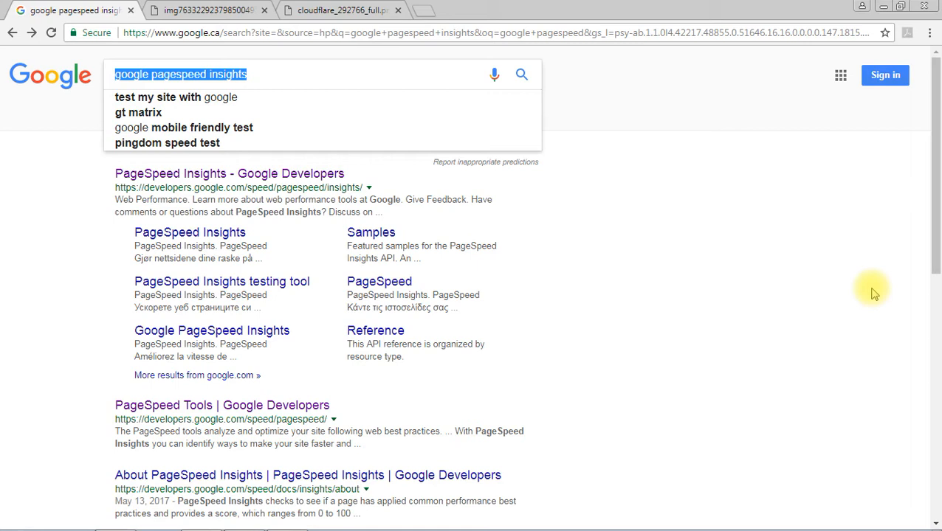
{"action": "type", "text": "cloudflare"}
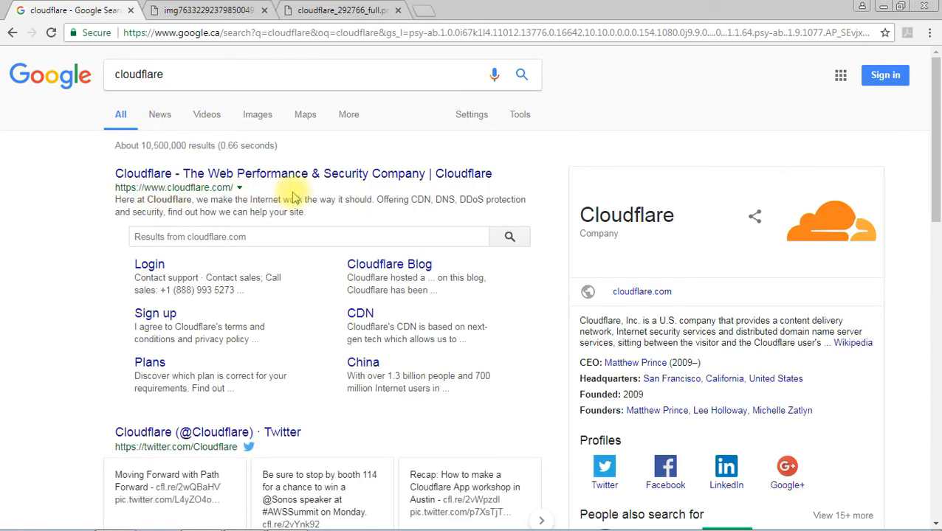
Open cloudflare.com from the results and scroll into the homepage
{"action": "left_click", "coordinate": [291, 174]}
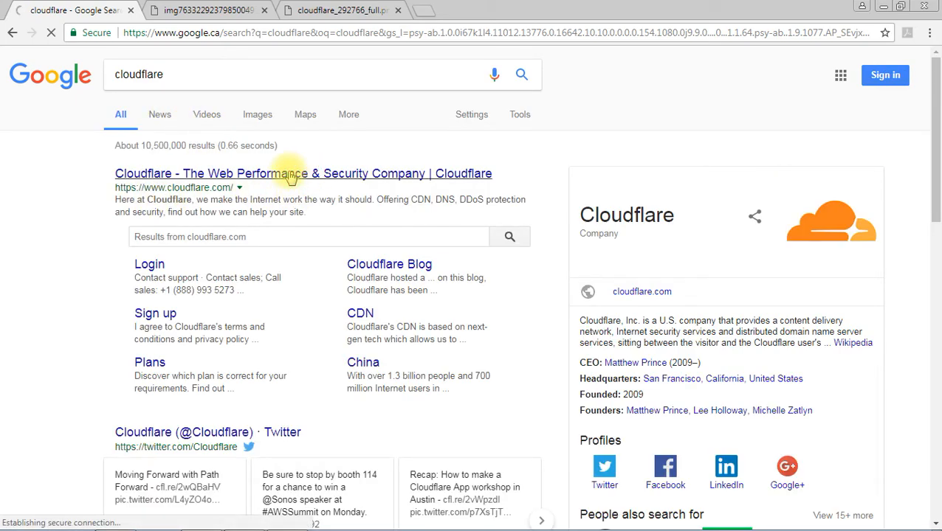
{"action": "left_click", "coordinate": [288, 173]}
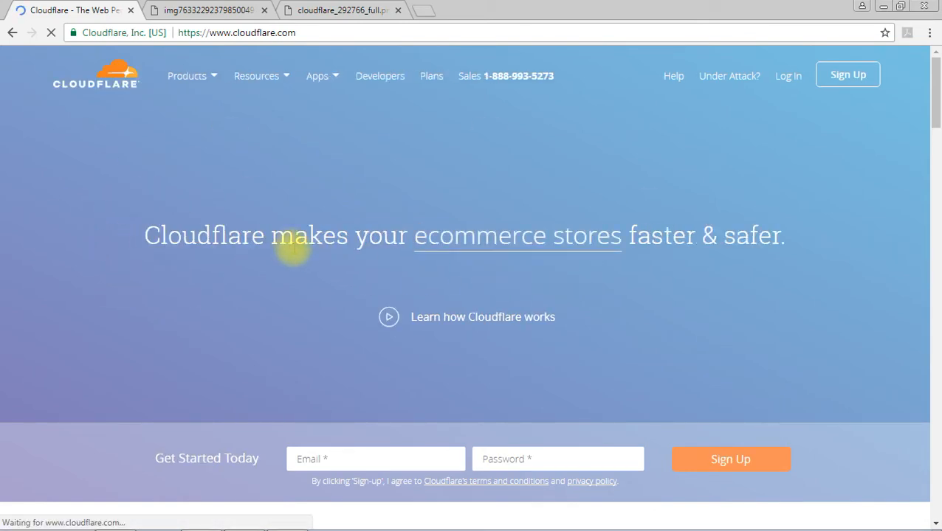
{"action": "mouse_move", "coordinate": [283, 280]}
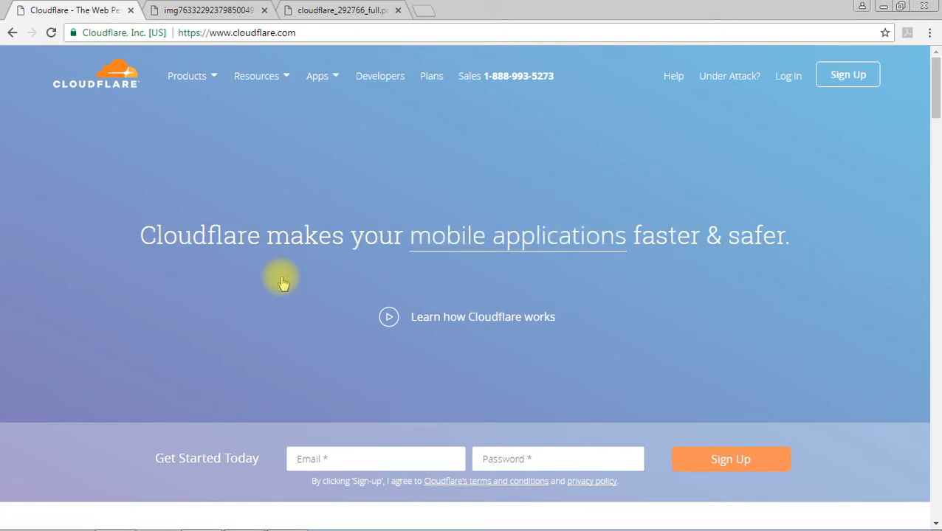
{"action": "mouse_move", "coordinate": [847, 363]}
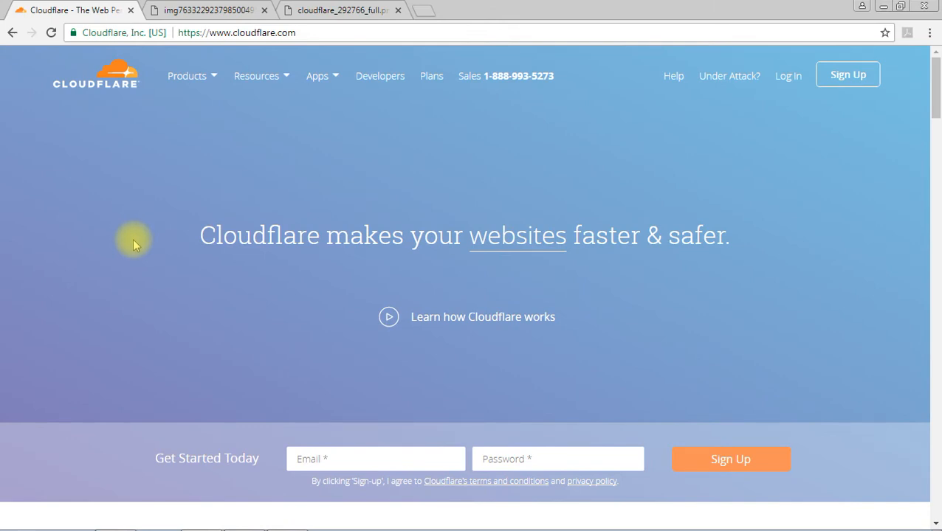
{"action": "scroll", "scroll_direction": "down", "scroll_amount": 3}
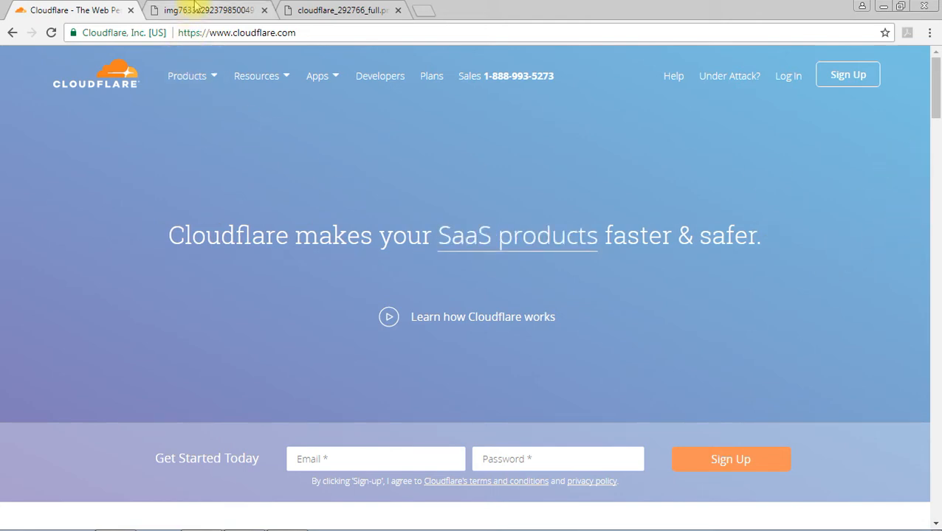
Switch to the tab with the Without/With CloudFlare visitors, crawlers and attackers diagram
{"action": "left_click", "coordinate": [207, 12]}
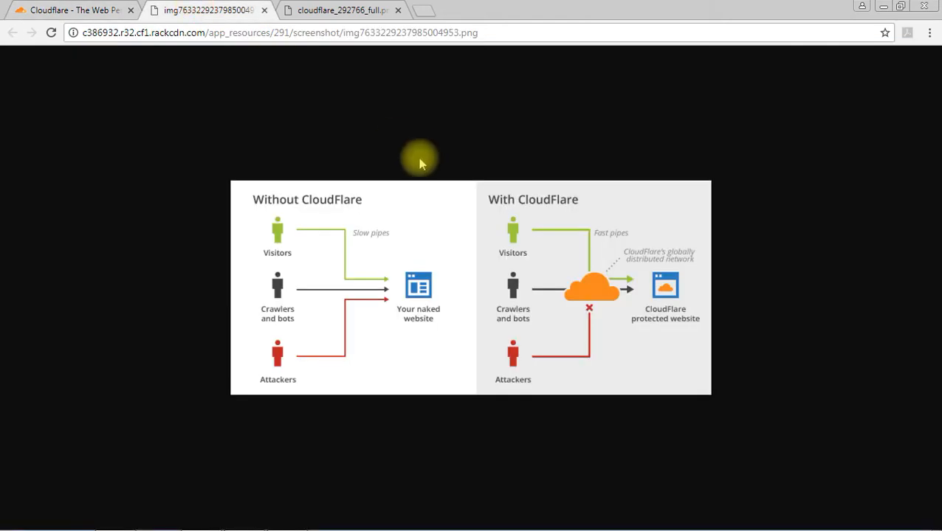
{"action": "mouse_move", "coordinate": [357, 222]}
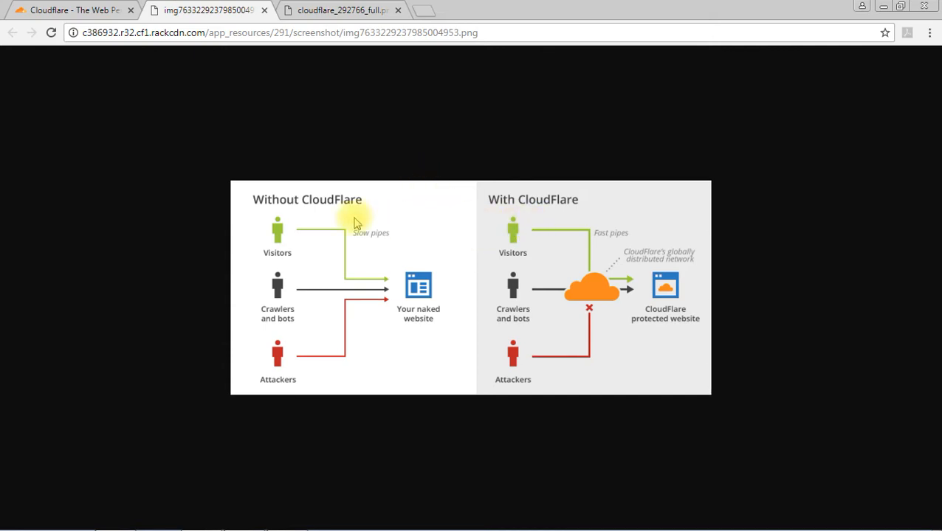
{"action": "mouse_move", "coordinate": [314, 218]}
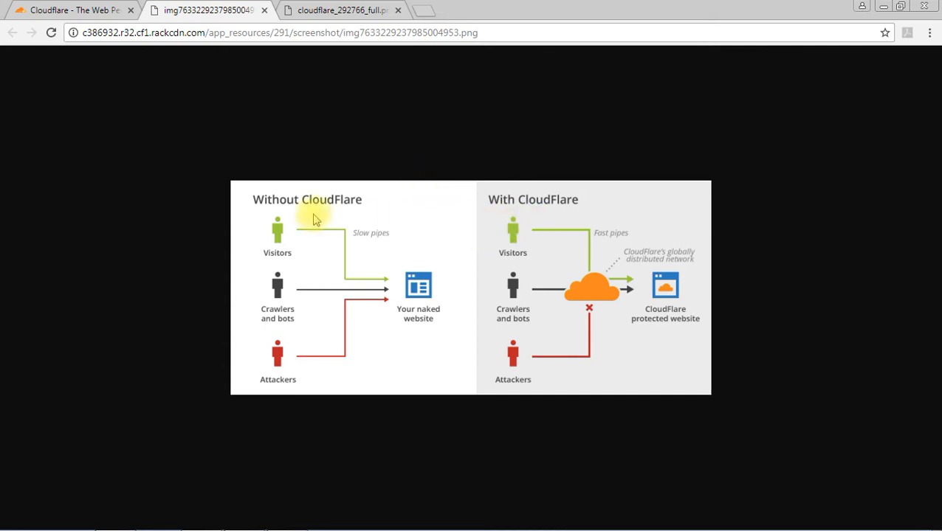
{"action": "mouse_move", "coordinate": [715, 218]}
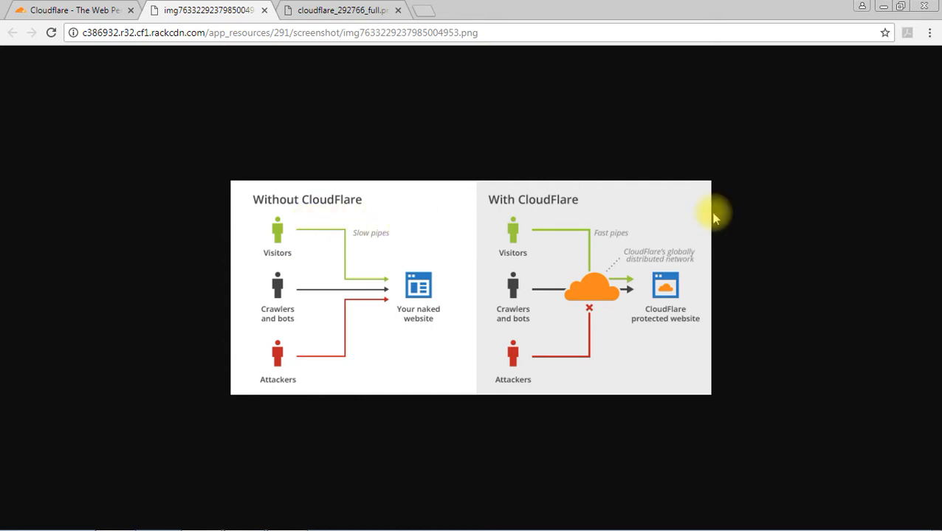
{"action": "mouse_move", "coordinate": [304, 257]}
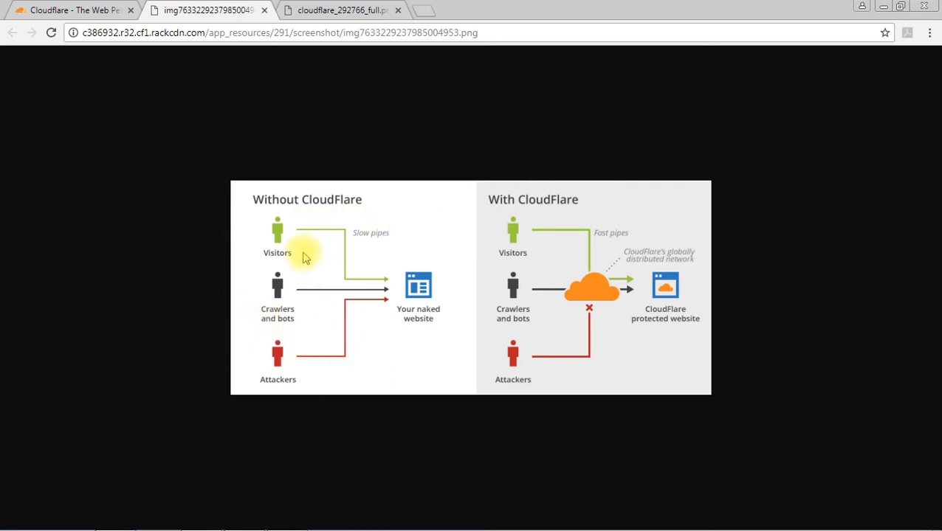
{"action": "mouse_move", "coordinate": [382, 209]}
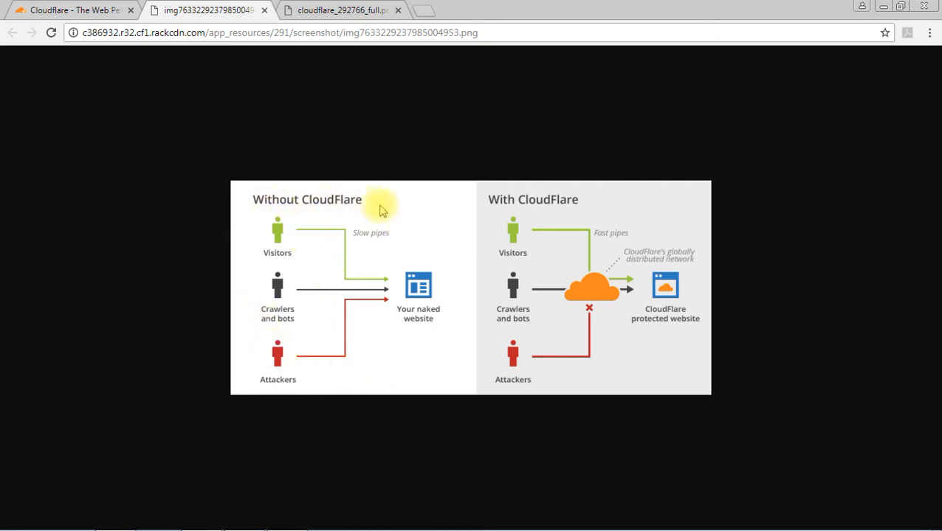
{"action": "mouse_move", "coordinate": [587, 213]}
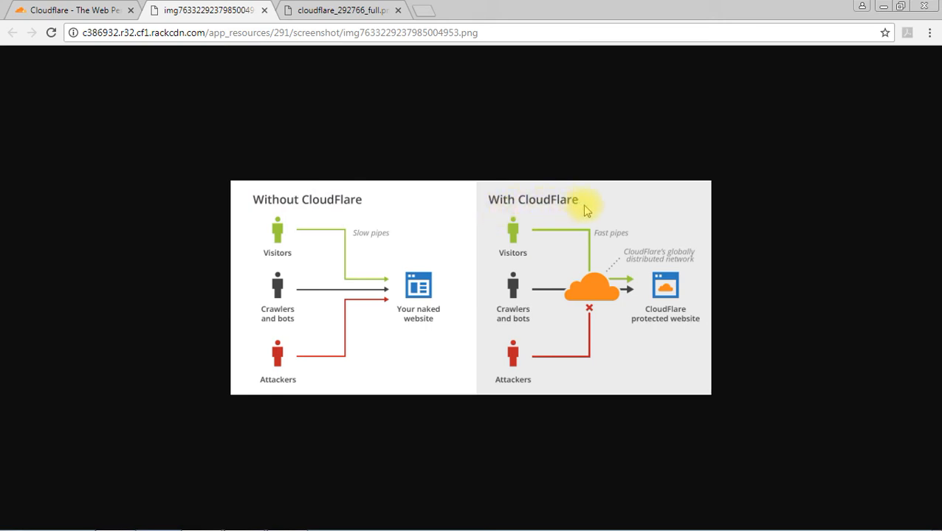
{"action": "mouse_move", "coordinate": [396, 257]}
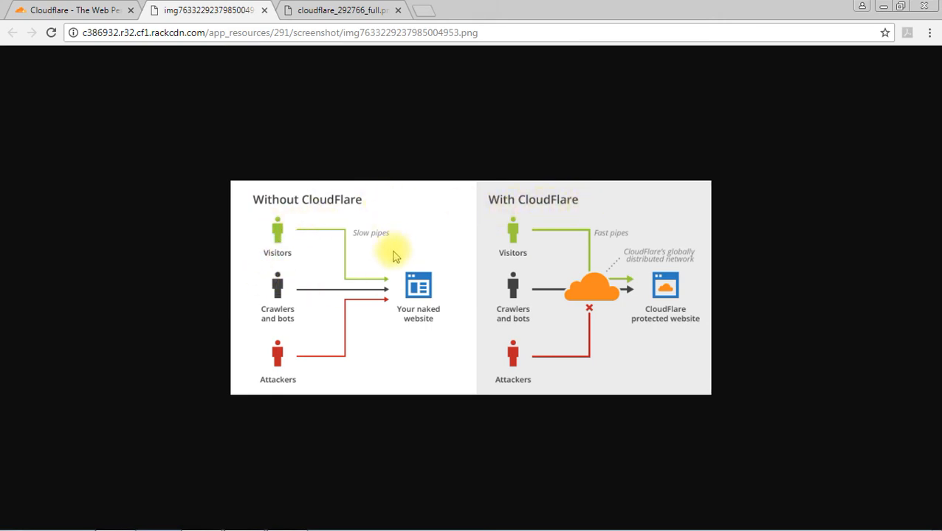
{"action": "mouse_move", "coordinate": [301, 218]}
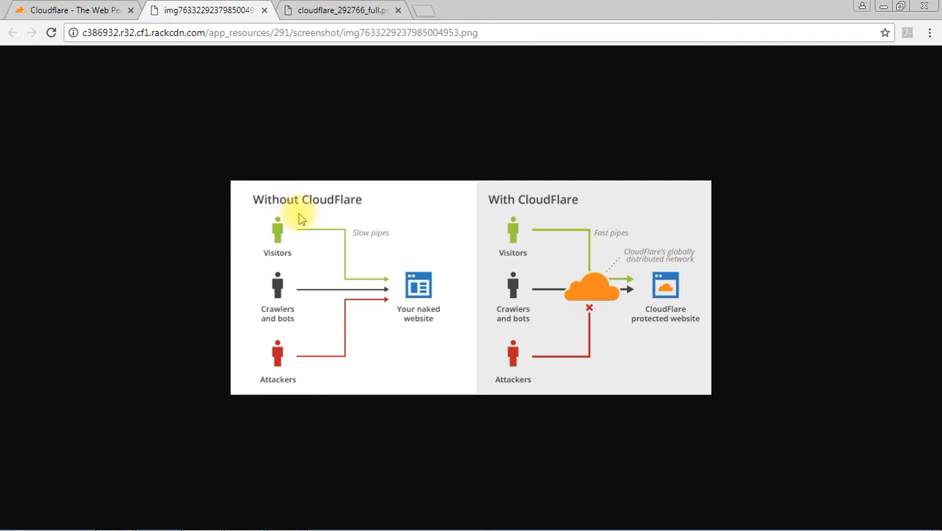
{"action": "mouse_move", "coordinate": [301, 273]}
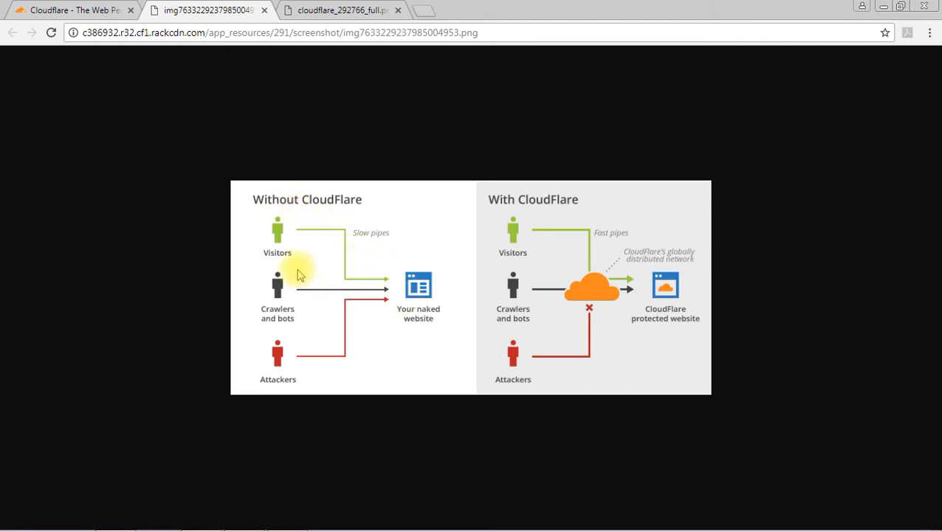
{"action": "mouse_move", "coordinate": [457, 306]}
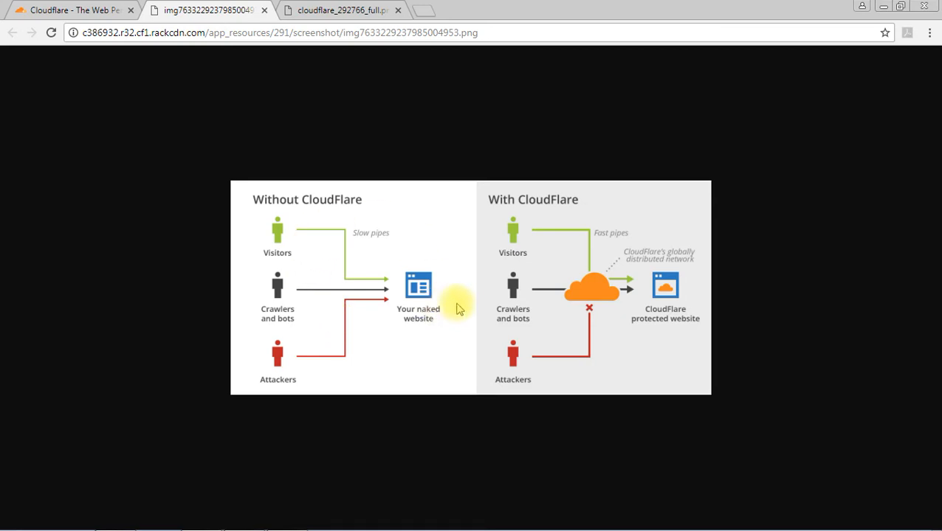
{"action": "mouse_move", "coordinate": [431, 359]}
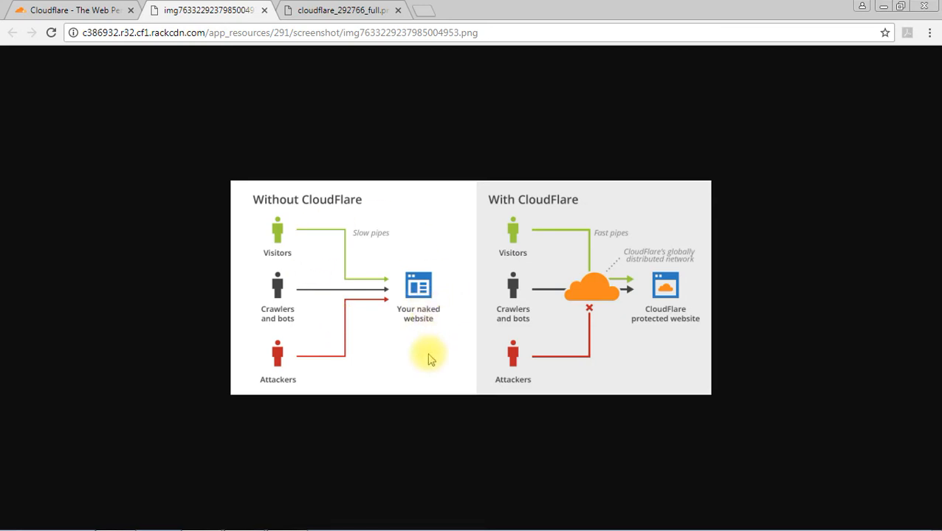
{"action": "mouse_move", "coordinate": [382, 351]}
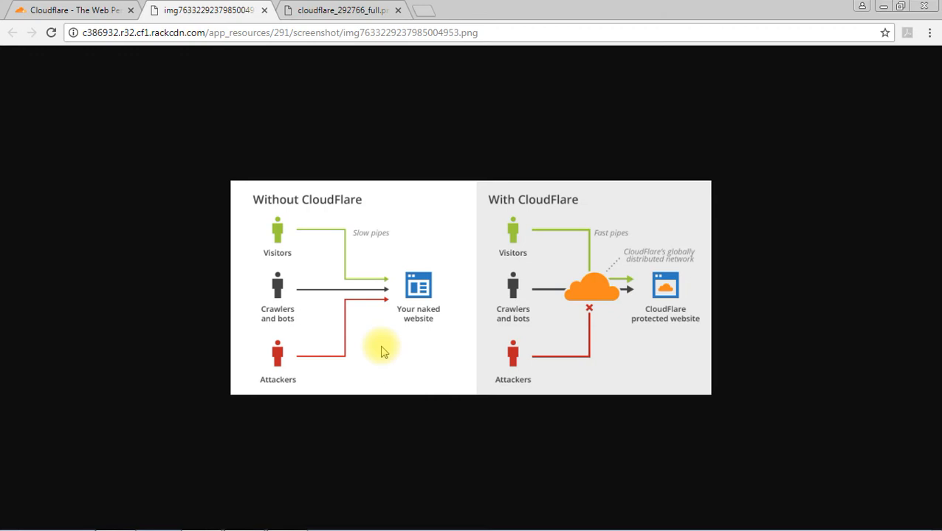
{"action": "mouse_move", "coordinate": [357, 346]}
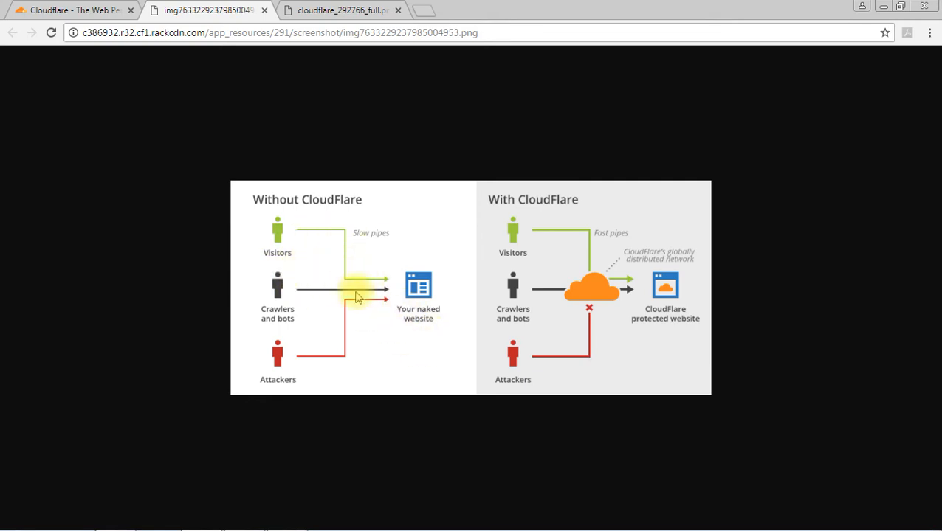
{"action": "mouse_move", "coordinate": [290, 265]}
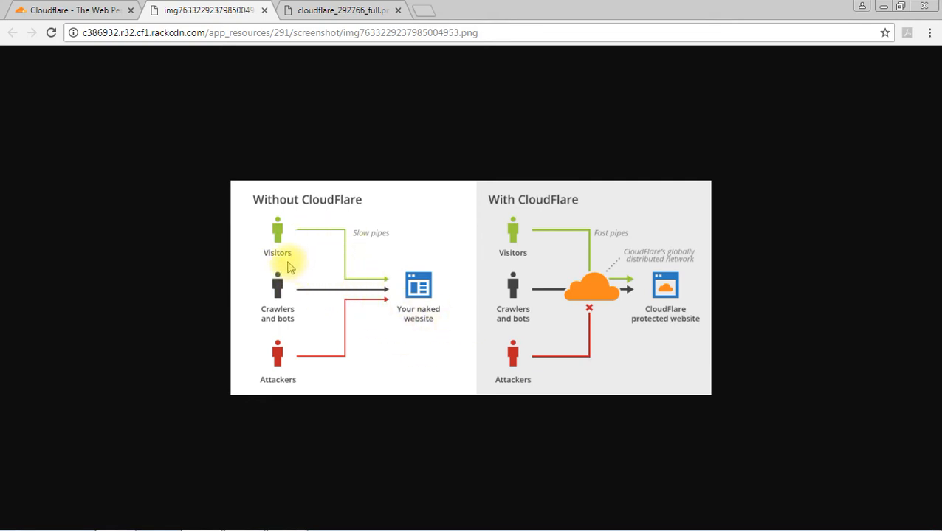
{"action": "mouse_move", "coordinate": [354, 282]}
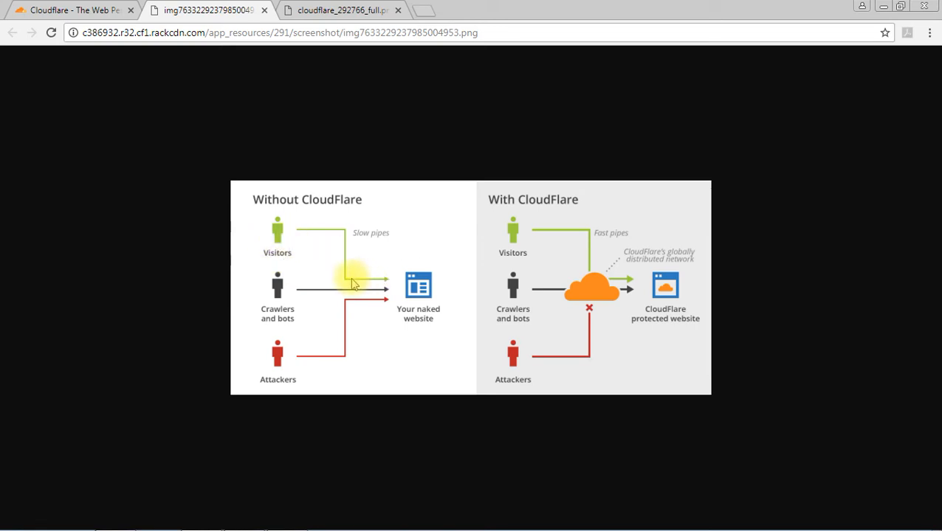
{"action": "mouse_move", "coordinate": [360, 281]}
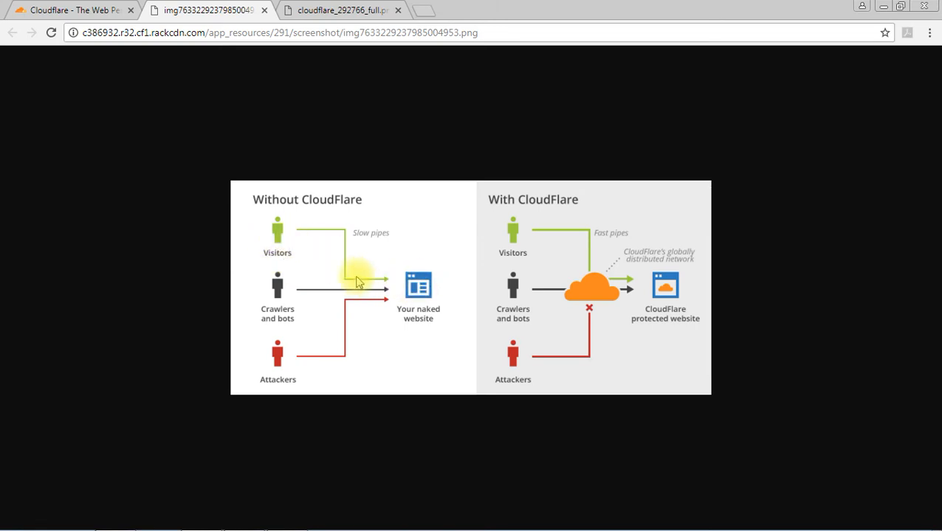
{"action": "mouse_move", "coordinate": [474, 336]}
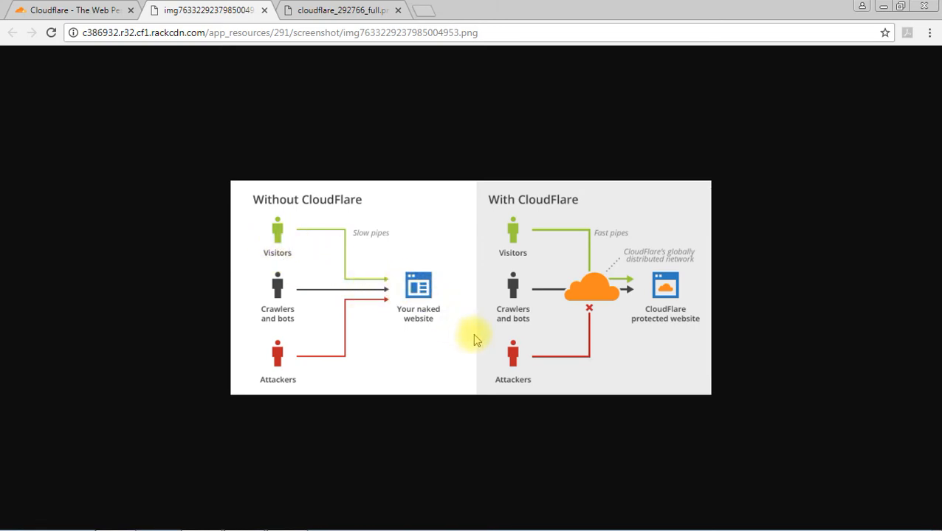
{"action": "mouse_move", "coordinate": [516, 318]}
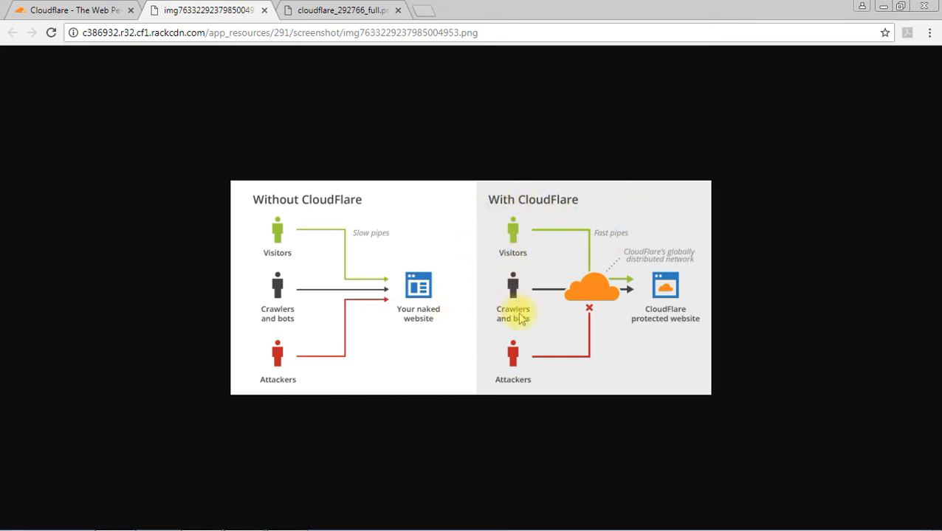
{"action": "mouse_move", "coordinate": [465, 340]}
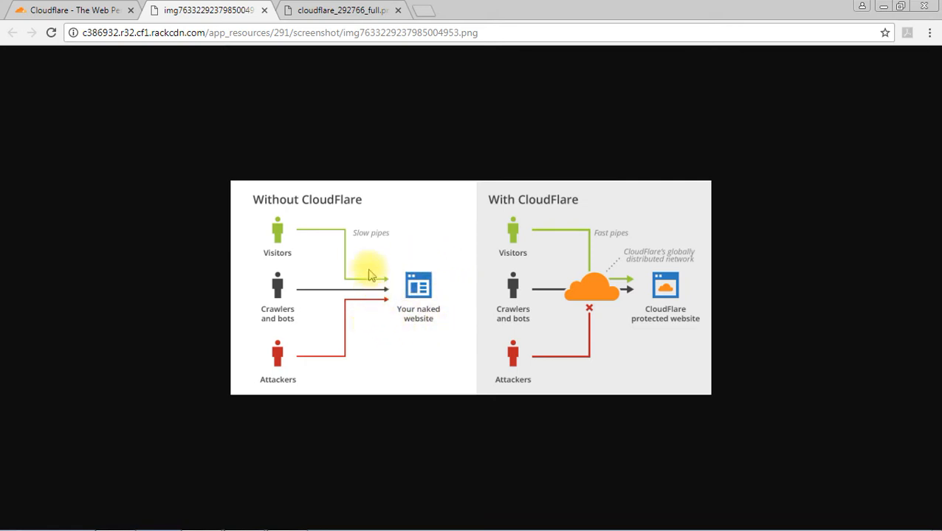
{"action": "mouse_move", "coordinate": [449, 280]}
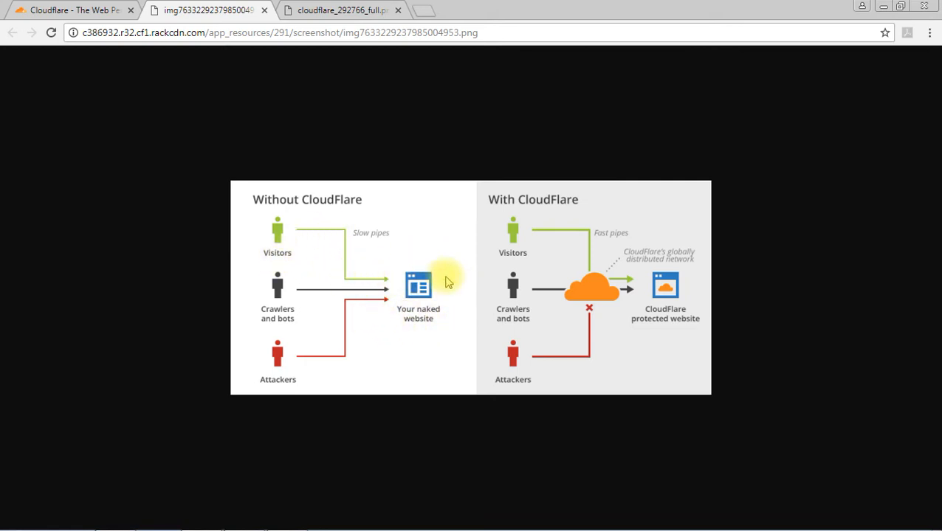
{"action": "mouse_move", "coordinate": [288, 335]}
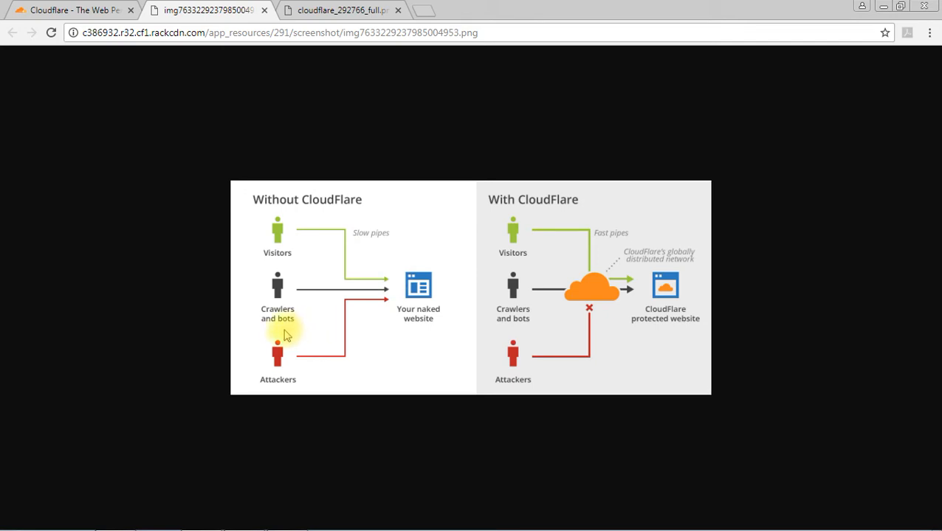
{"action": "mouse_move", "coordinate": [296, 328]}
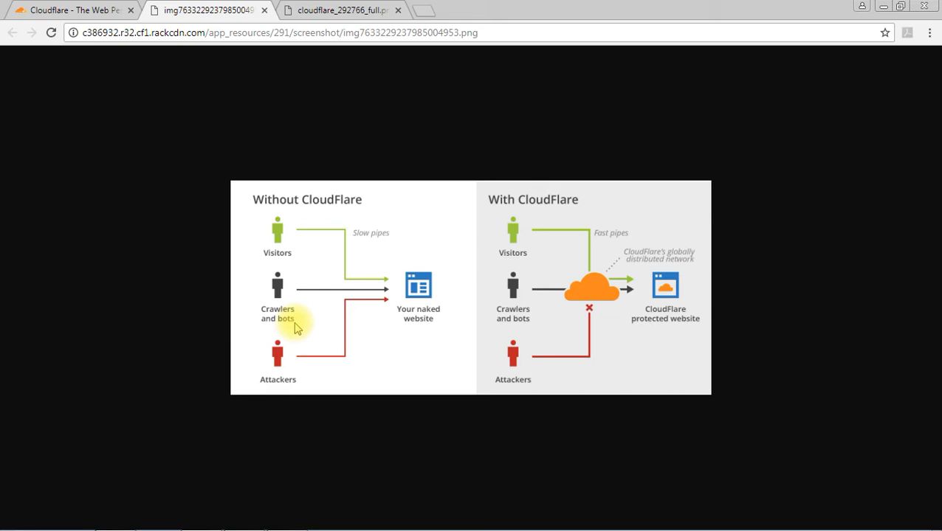
{"action": "mouse_move", "coordinate": [310, 327]}
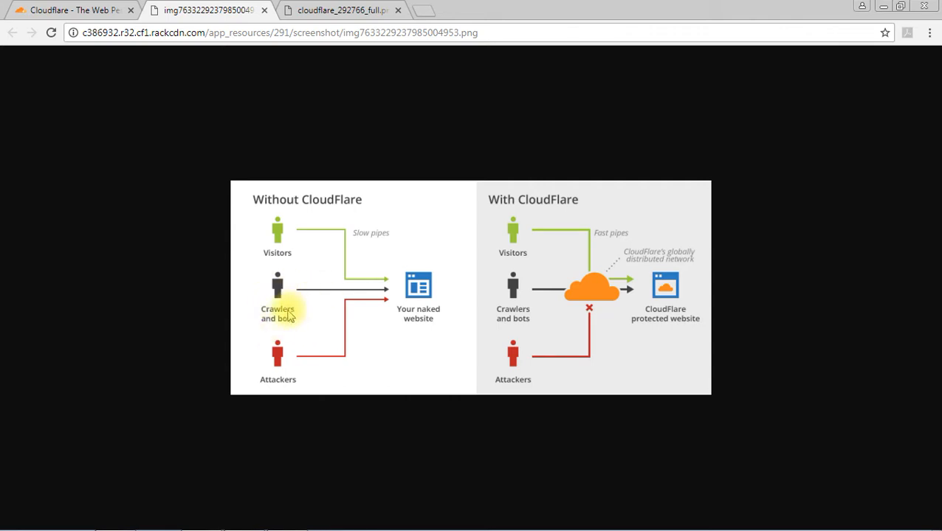
{"action": "mouse_move", "coordinate": [418, 292]}
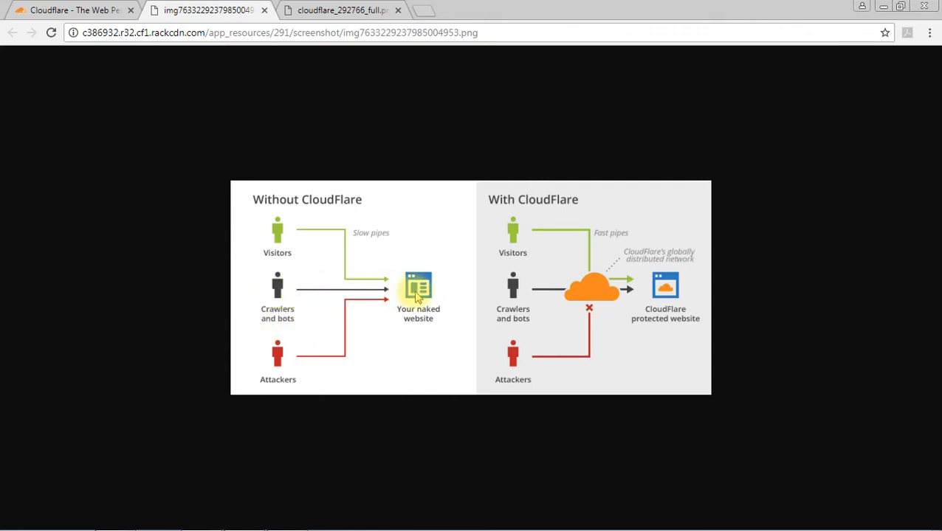
{"action": "mouse_move", "coordinate": [310, 323]}
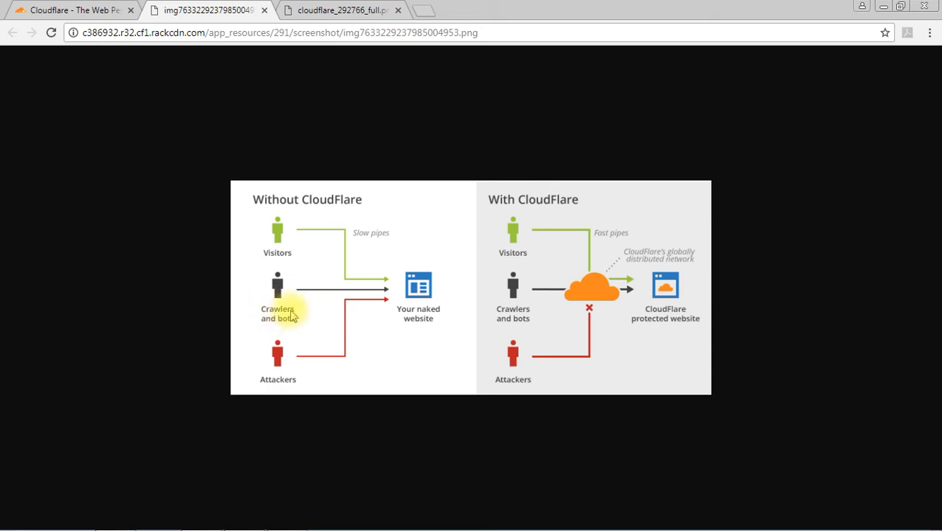
{"action": "mouse_move", "coordinate": [287, 298]}
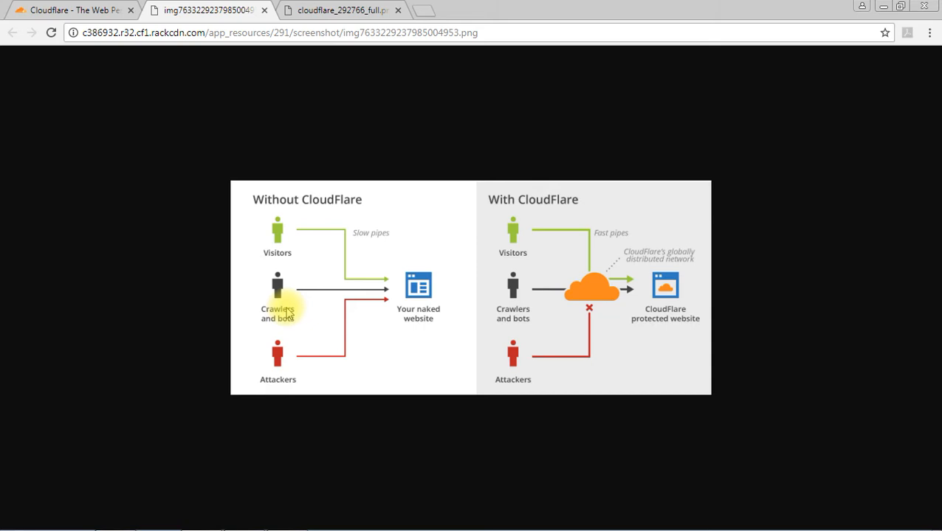
{"action": "mouse_move", "coordinate": [416, 287]}
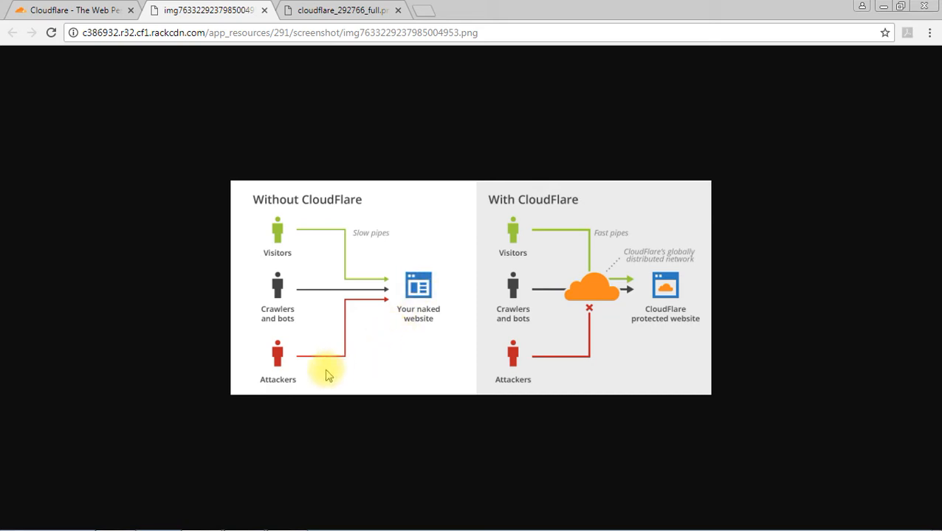
{"action": "mouse_move", "coordinate": [381, 382]}
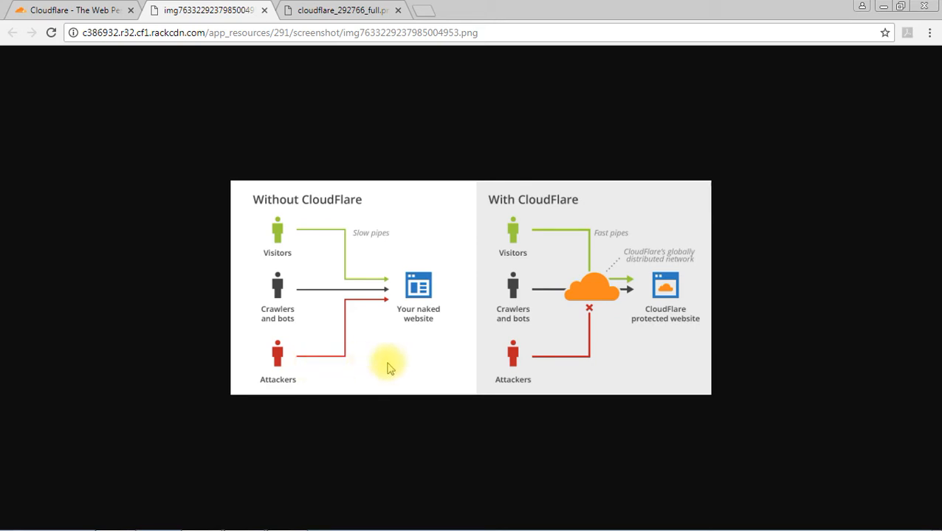
{"action": "mouse_move", "coordinate": [434, 348]}
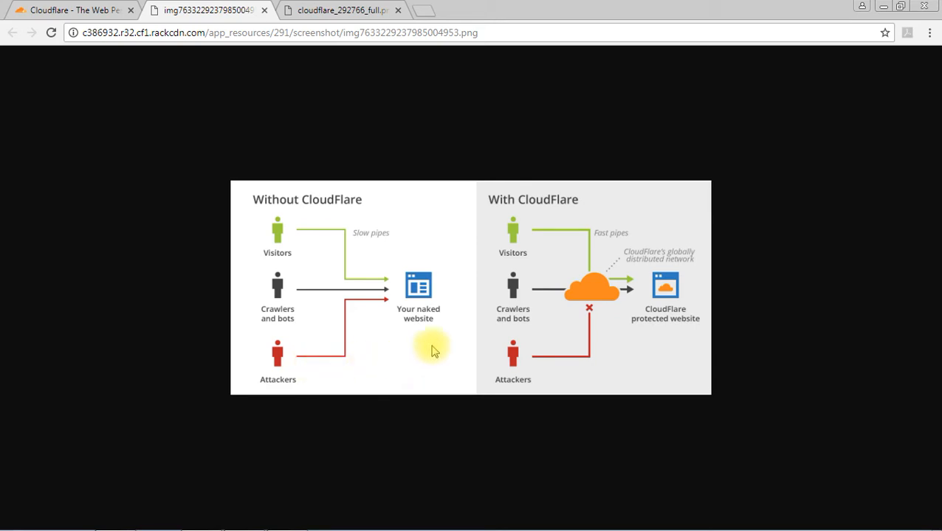
{"action": "mouse_move", "coordinate": [520, 253]}
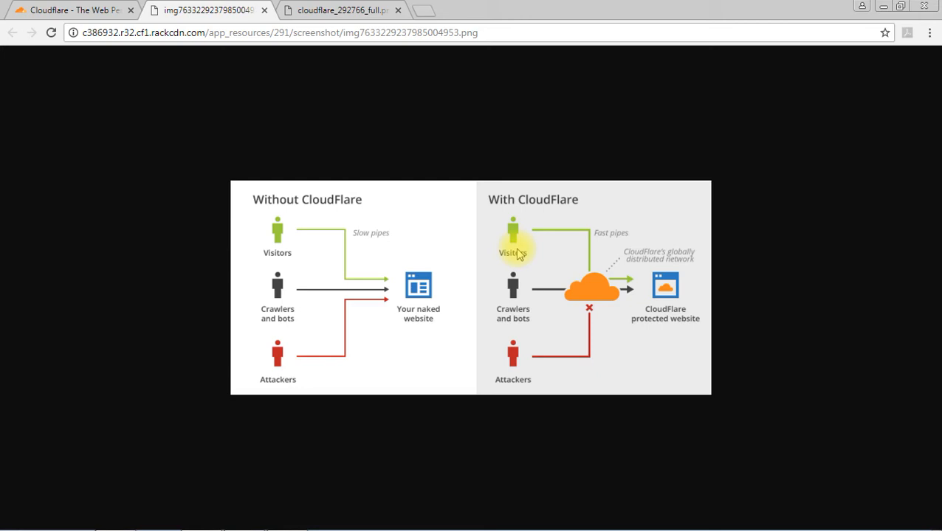
{"action": "mouse_move", "coordinate": [548, 272]}
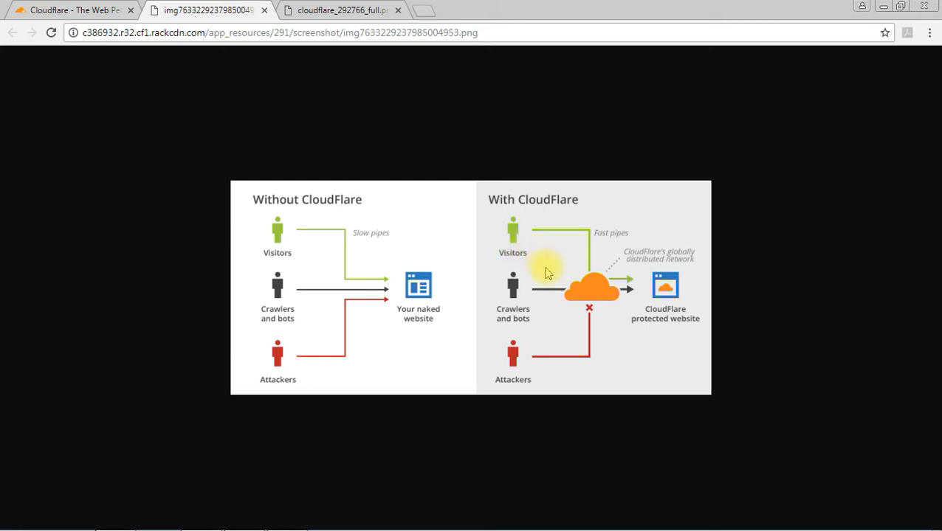
{"action": "mouse_move", "coordinate": [591, 295]}
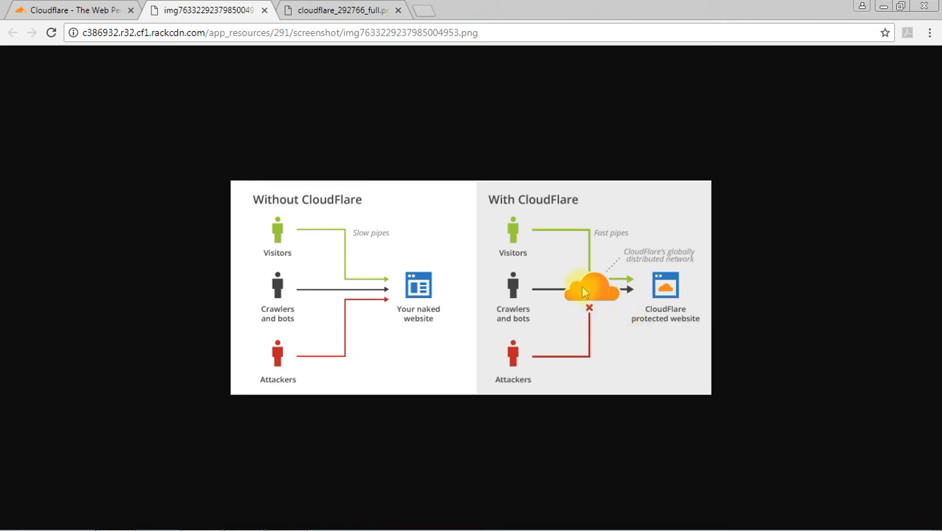
{"action": "mouse_move", "coordinate": [596, 298]}
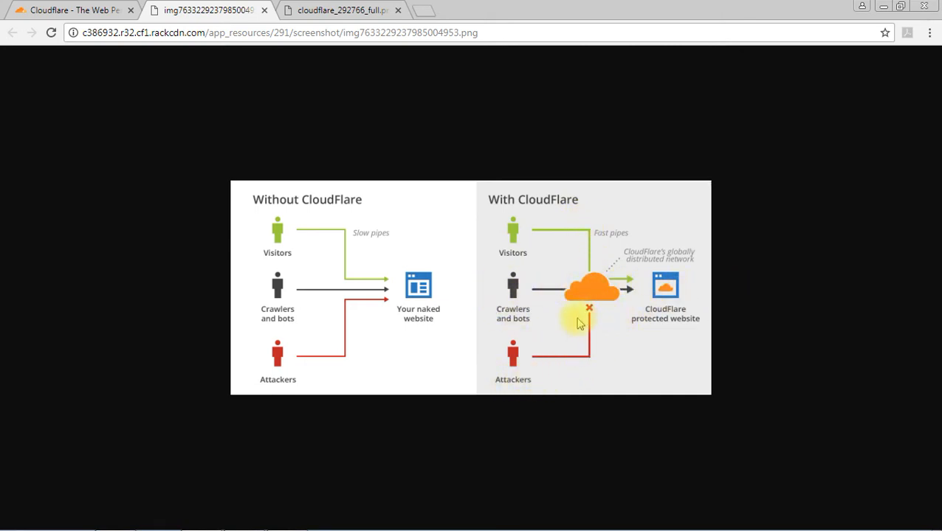
{"action": "mouse_move", "coordinate": [517, 295]}
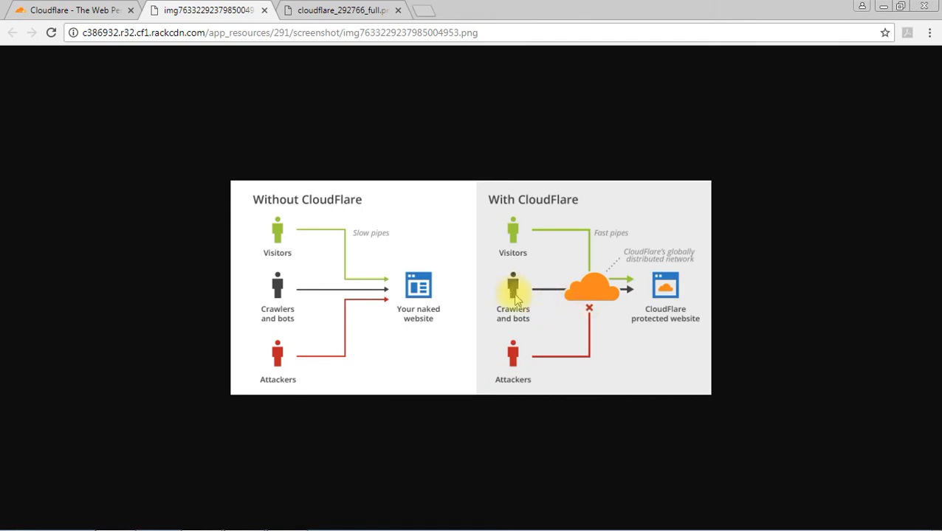
{"action": "mouse_move", "coordinate": [602, 305]}
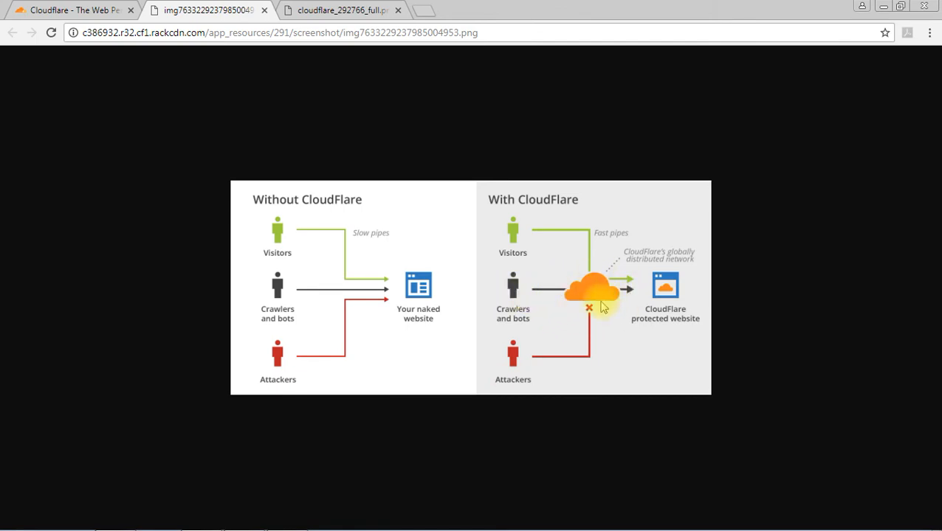
{"action": "mouse_move", "coordinate": [635, 295]}
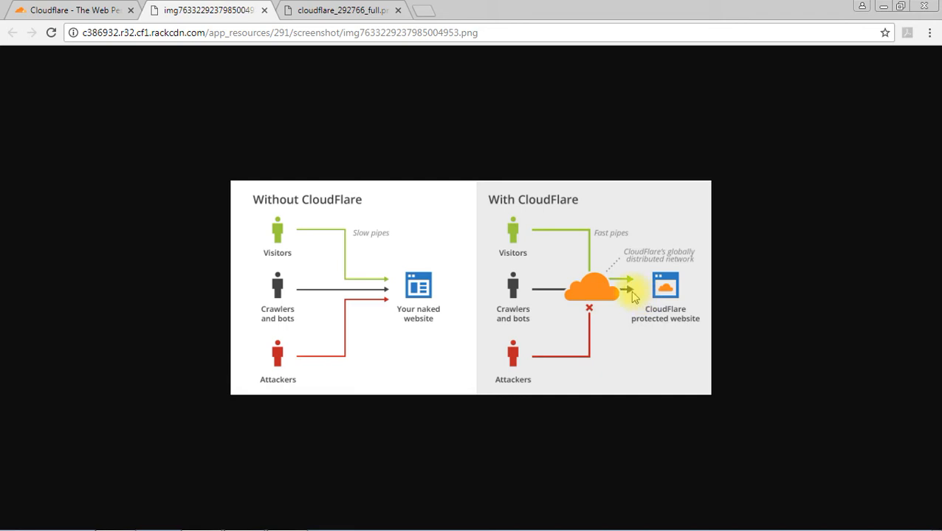
Return to the Cloudflare homepage and scroll to the 116-data-center global network map
{"action": "left_click", "coordinate": [71, 13]}
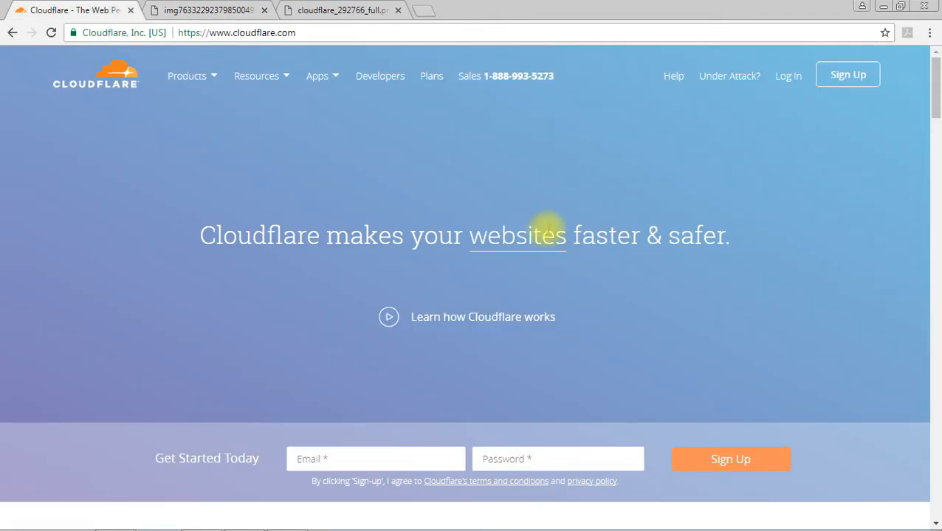
{"action": "scroll", "scroll_direction": "down", "scroll_amount": 3}
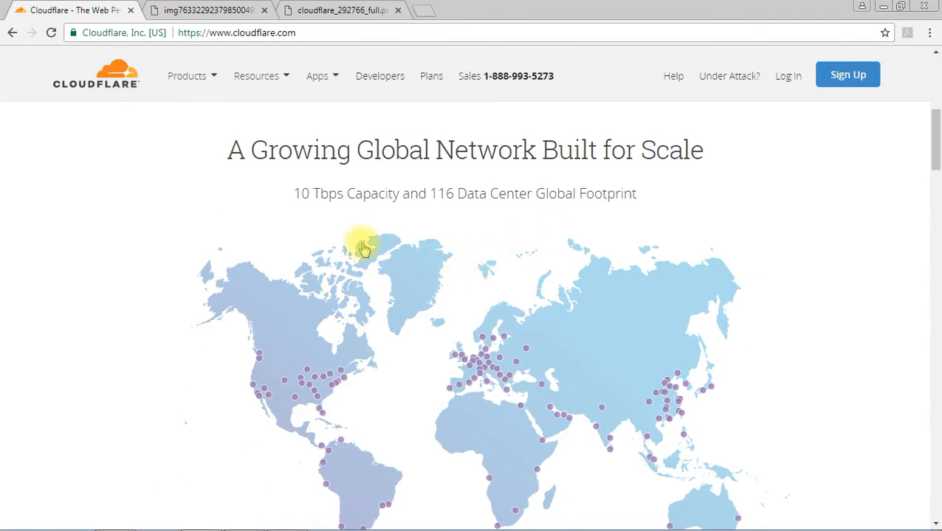
{"action": "scroll", "scroll_direction": "down", "scroll_amount": 3}
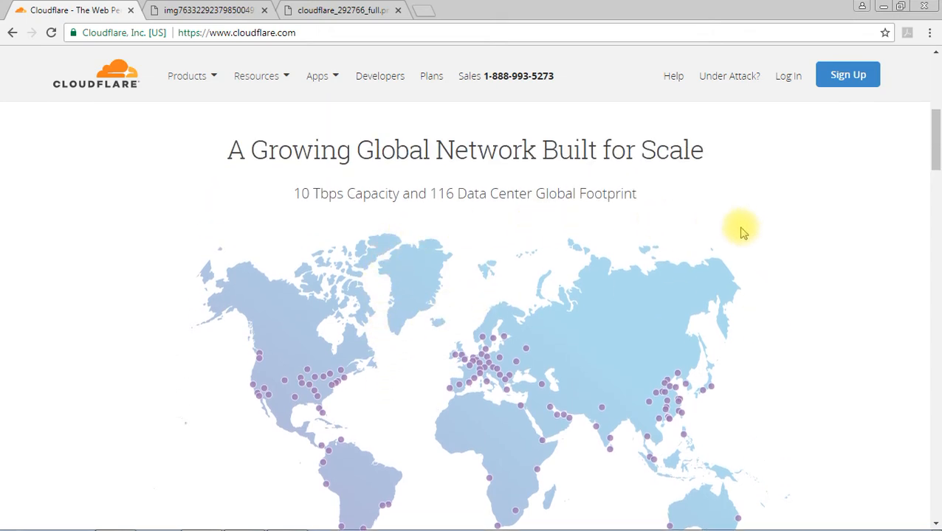
{"action": "scroll", "scroll_direction": "down", "scroll_amount": 3}
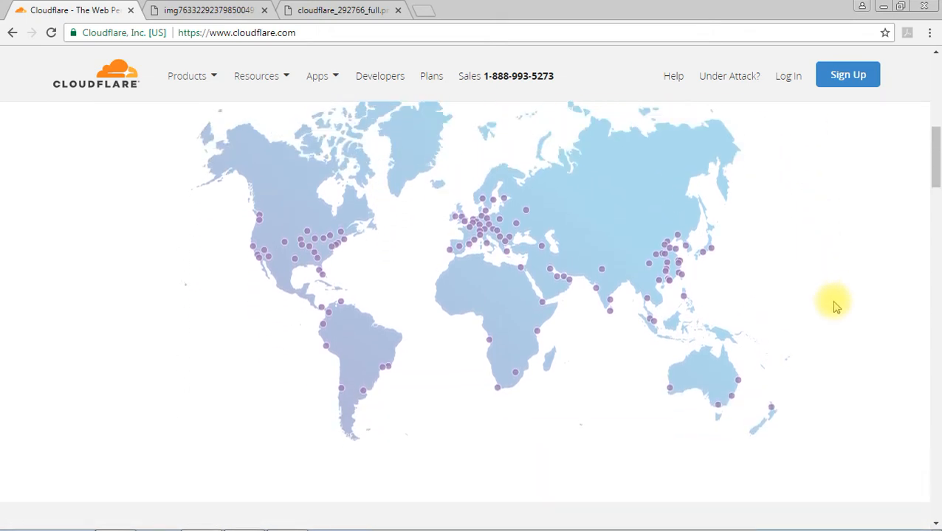
{"action": "scroll", "scroll_direction": "down", "scroll_amount": 3}
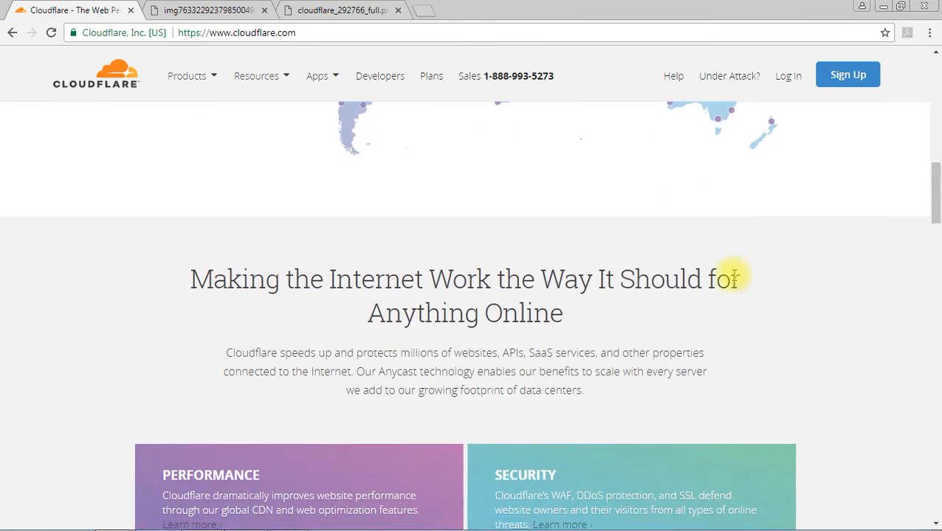
{"action": "scroll", "scroll_direction": "down", "scroll_amount": 3}
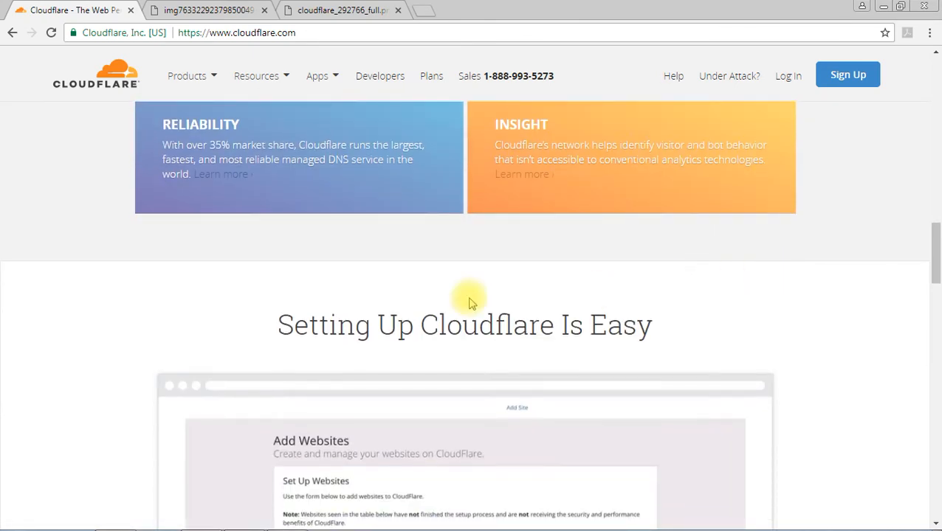
{"action": "scroll", "scroll_direction": "down", "scroll_amount": 3}
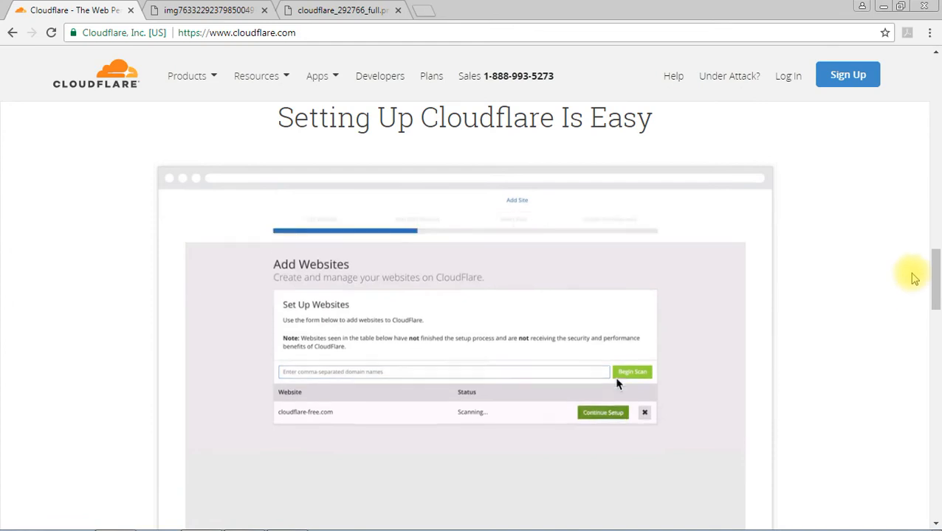
{"action": "scroll", "scroll_direction": "down", "scroll_amount": 3}
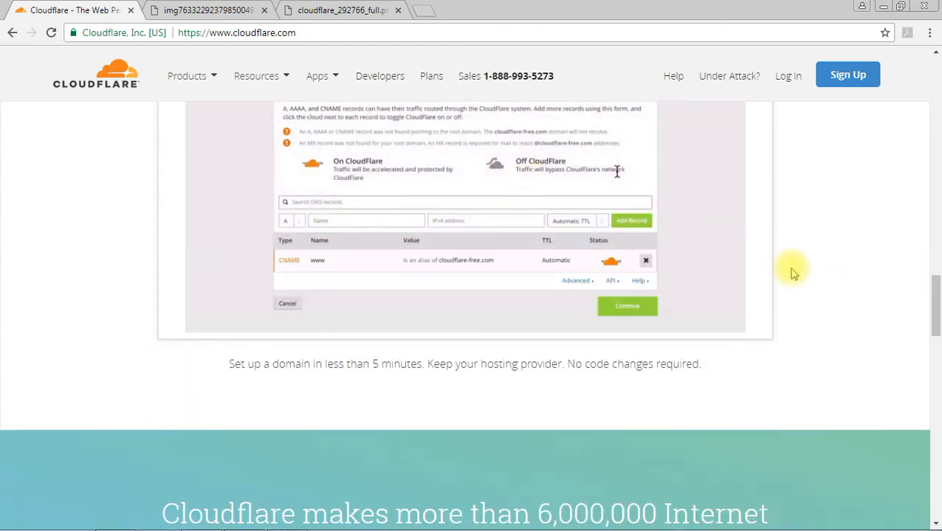
{"action": "scroll", "scroll_direction": "down", "scroll_amount": 3}
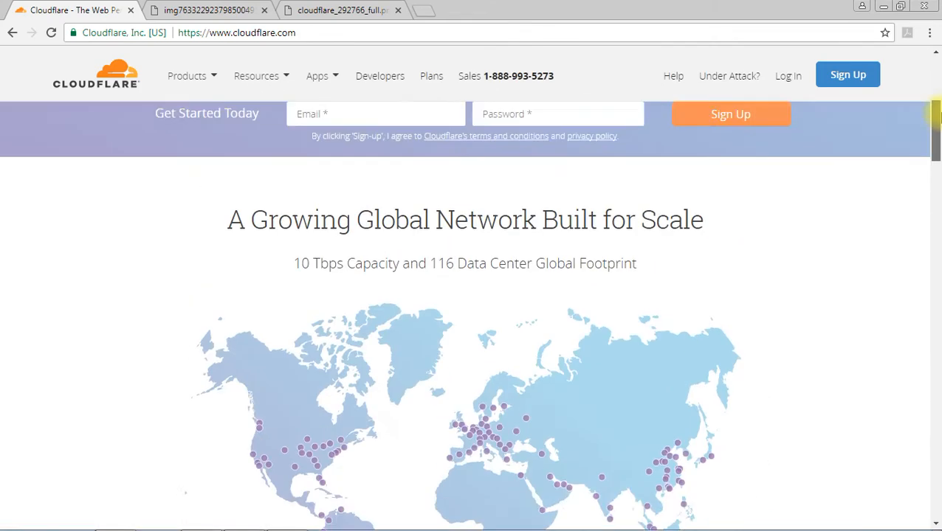
Show the Without/With CloudFlare traffic diagram full-window in the second tab
{"action": "left_click", "coordinate": [207, 12]}
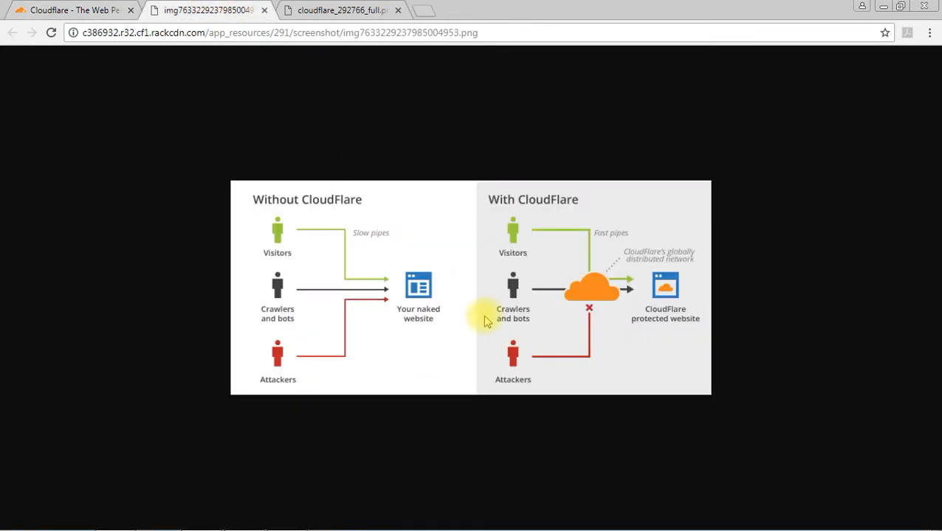
{"action": "mouse_move", "coordinate": [553, 323]}
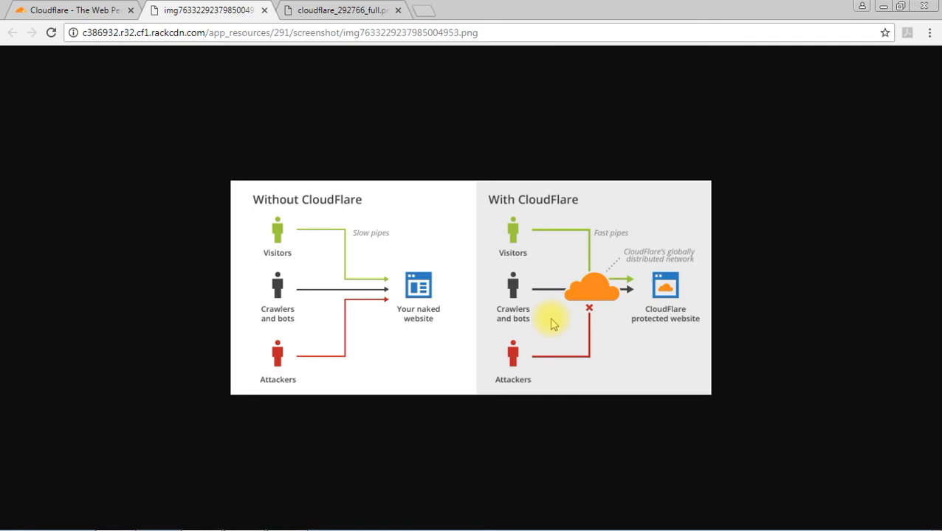
{"action": "mouse_move", "coordinate": [570, 339]}
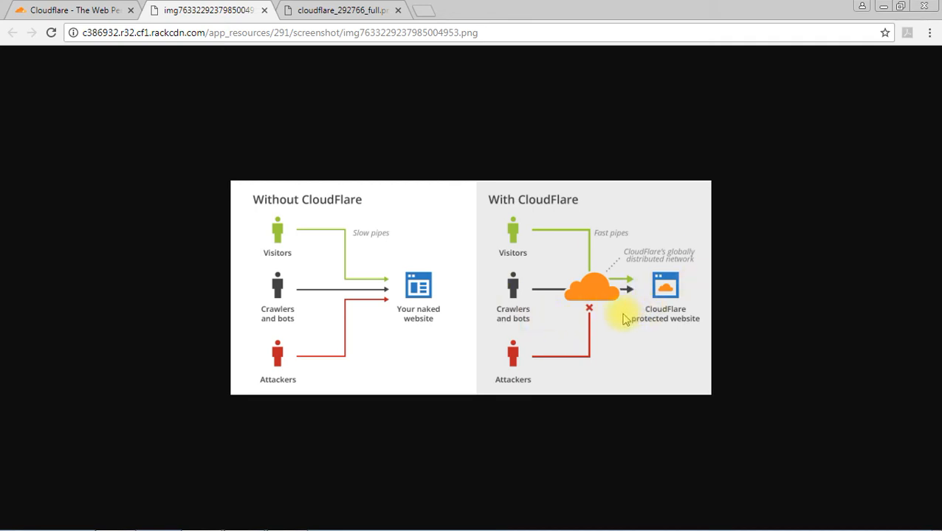
{"action": "mouse_move", "coordinate": [623, 320]}
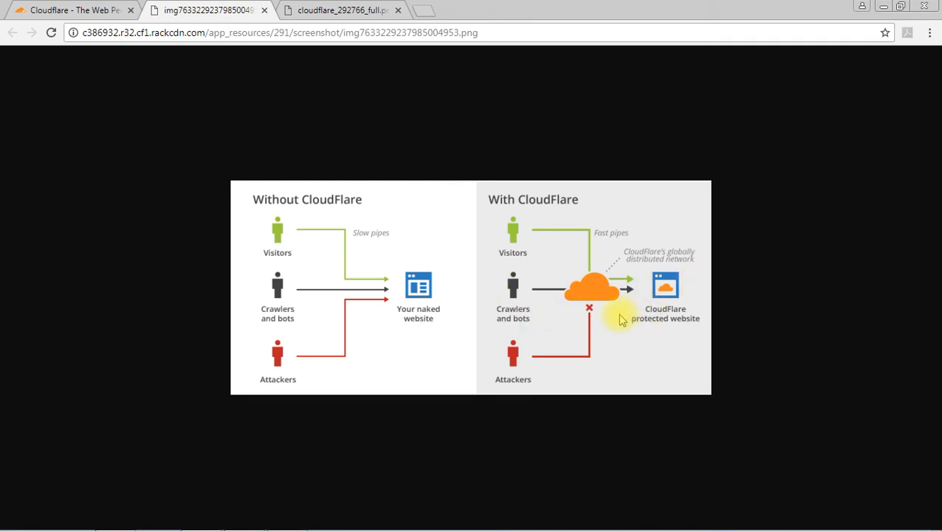
{"action": "mouse_move", "coordinate": [562, 304]}
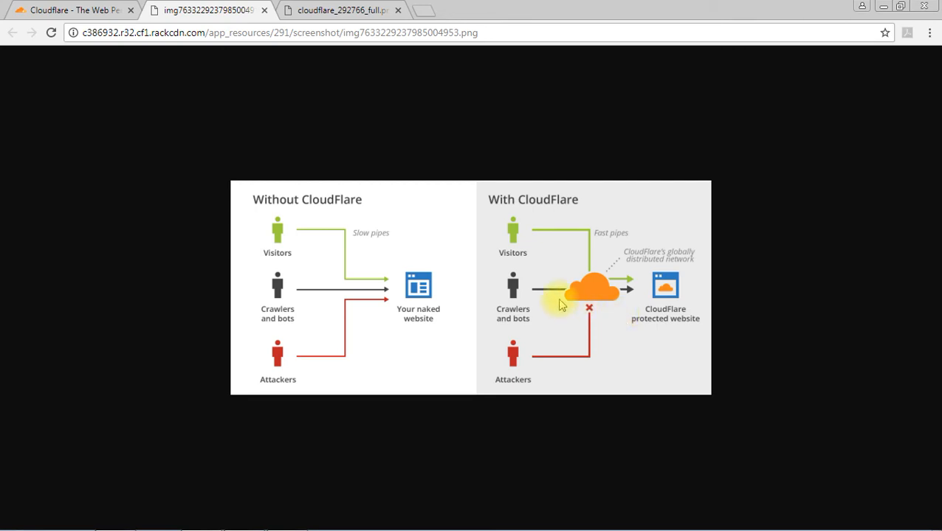
{"action": "mouse_move", "coordinate": [590, 304]}
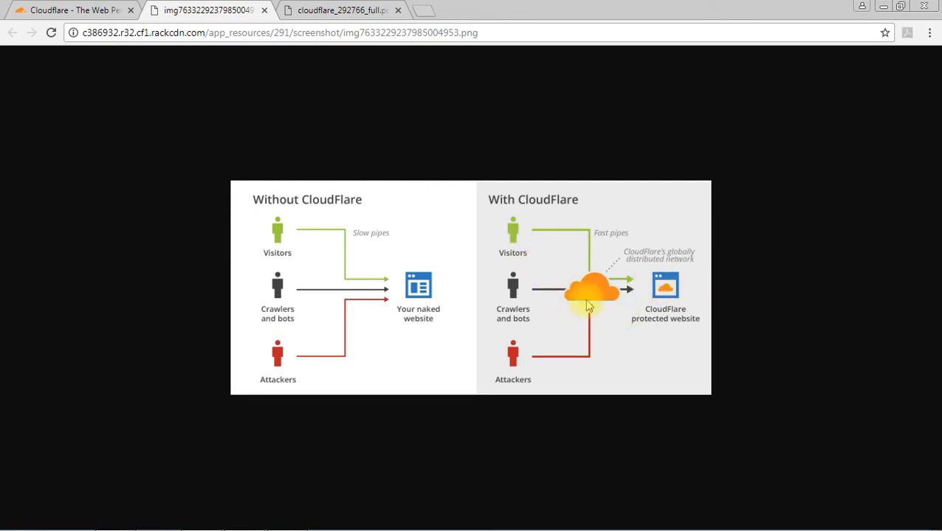
{"action": "mouse_move", "coordinate": [612, 317]}
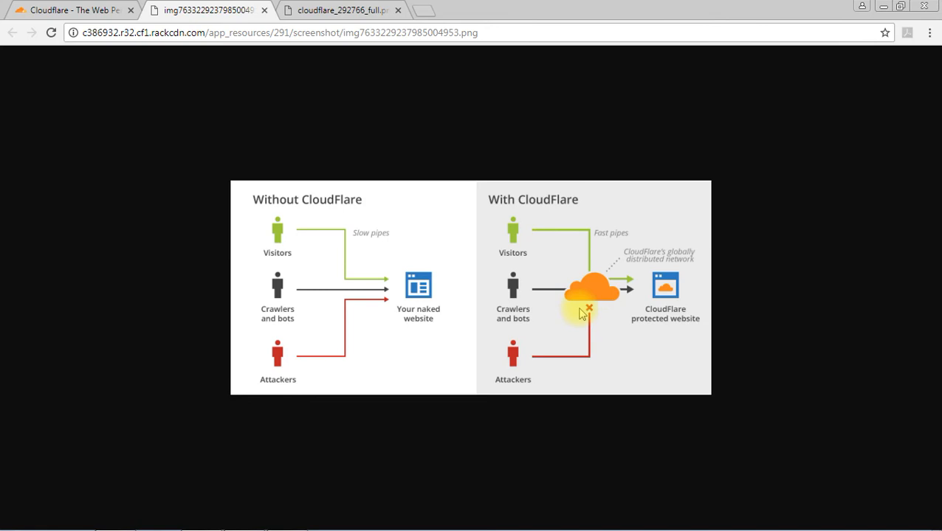
{"action": "mouse_move", "coordinate": [586, 322]}
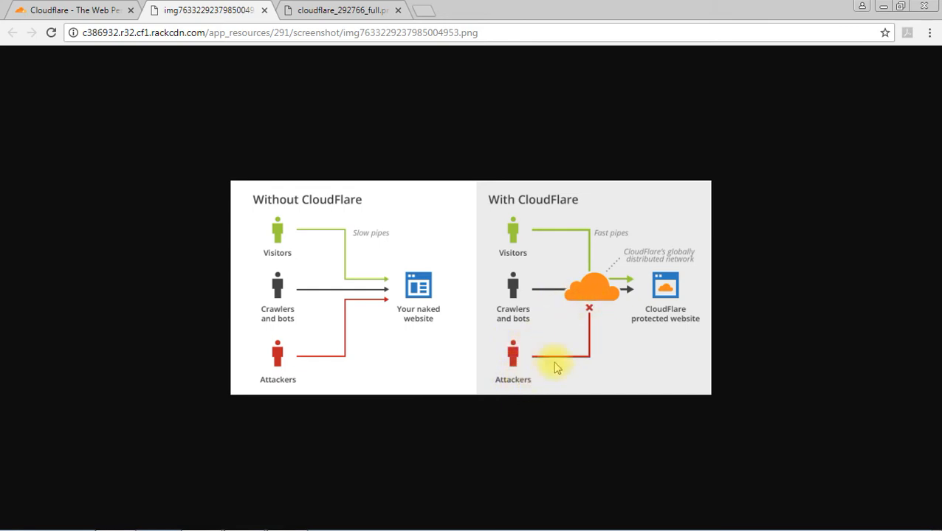
{"action": "mouse_move", "coordinate": [600, 308]}
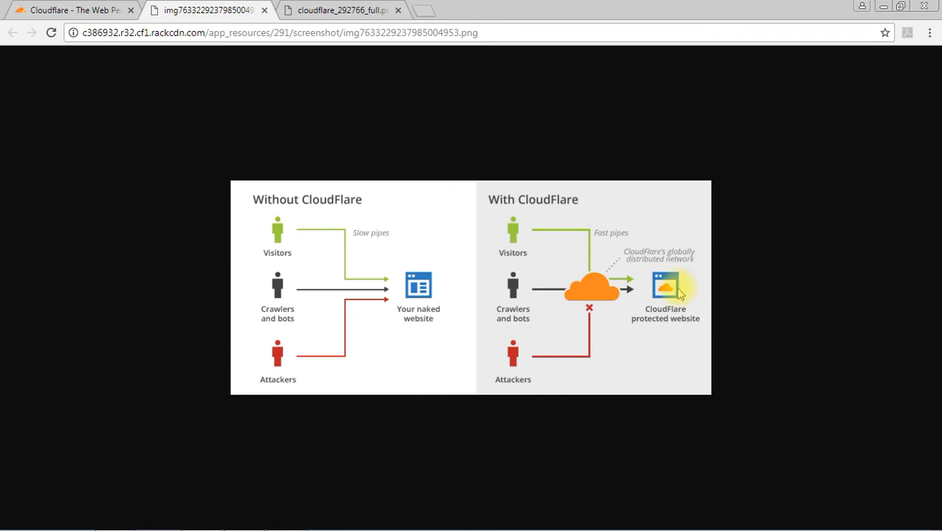
{"action": "mouse_move", "coordinate": [607, 325]}
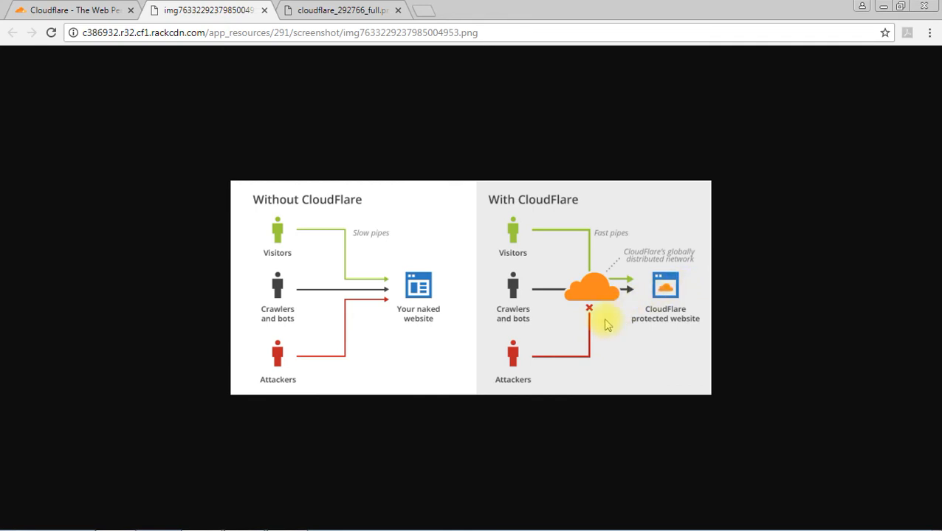
{"action": "mouse_move", "coordinate": [592, 302]}
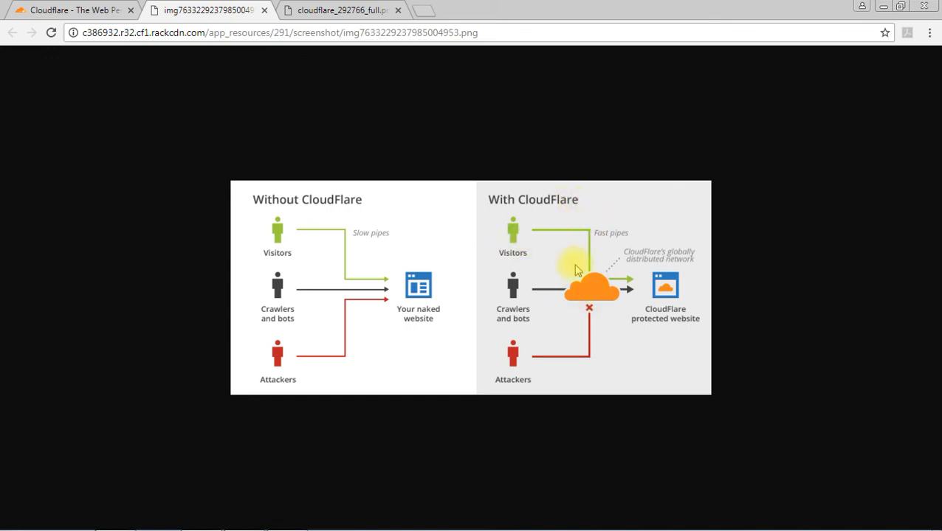
{"action": "mouse_move", "coordinate": [553, 316]}
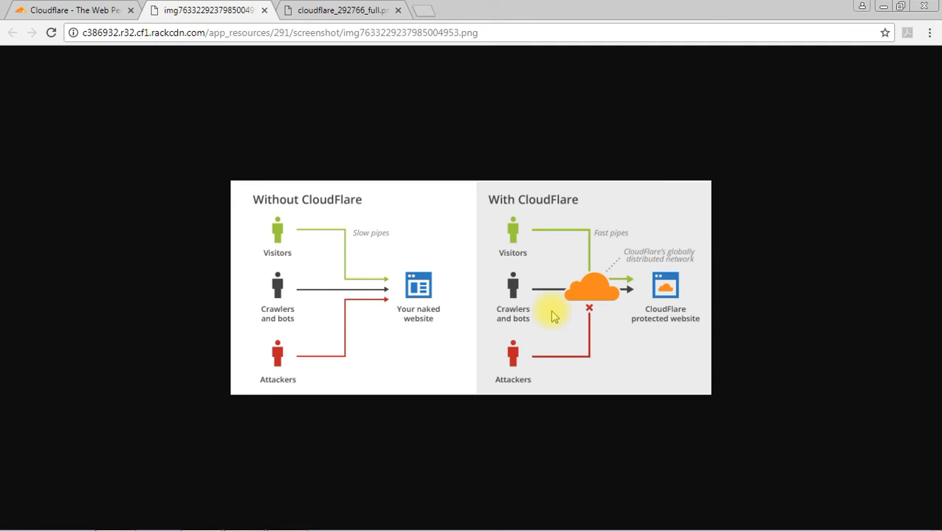
{"action": "mouse_move", "coordinate": [589, 377]}
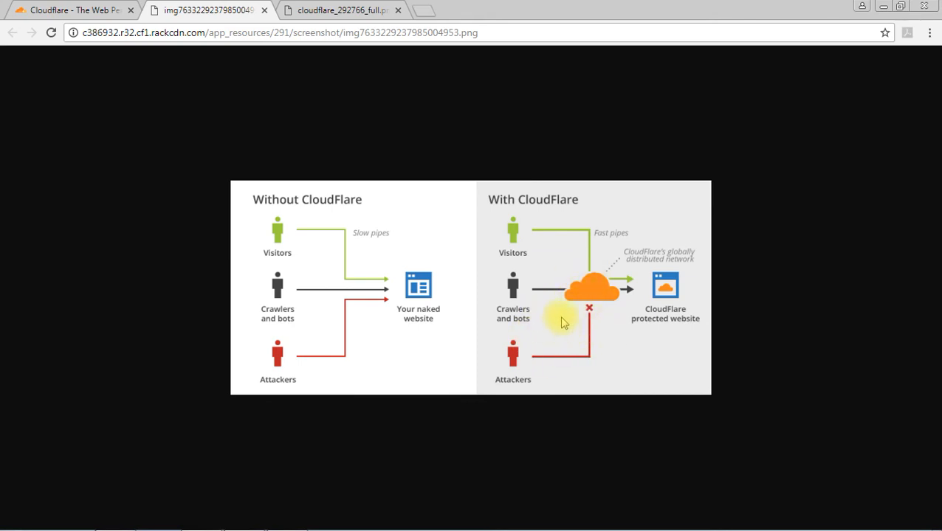
{"action": "mouse_move", "coordinate": [568, 315]}
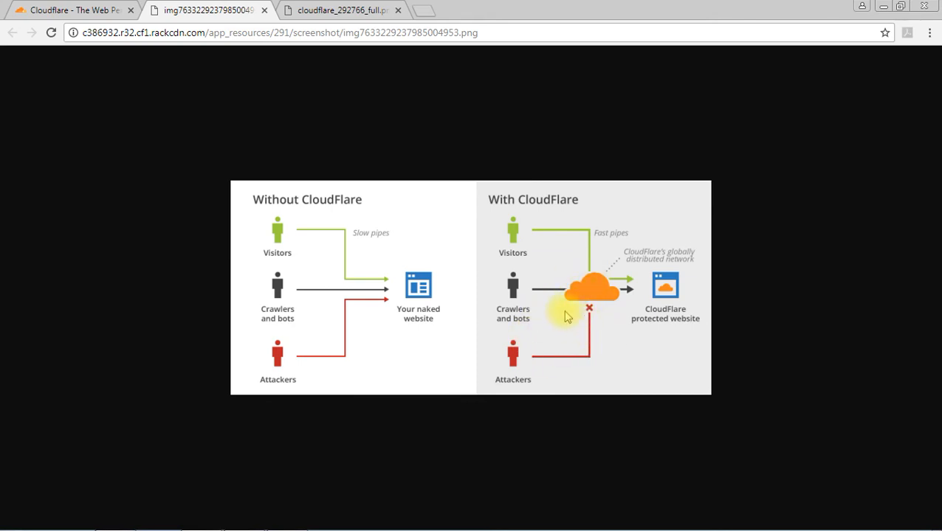
{"action": "mouse_move", "coordinate": [593, 281]}
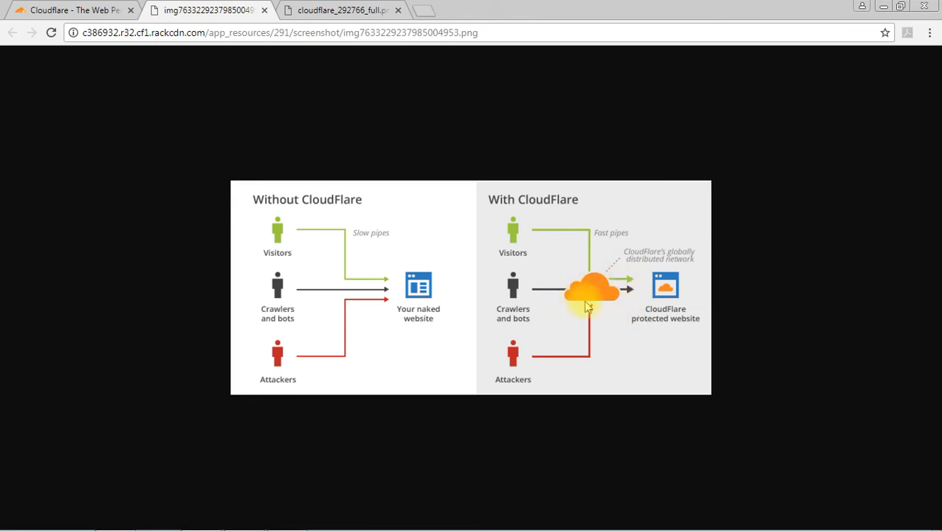
{"action": "mouse_move", "coordinate": [589, 313]}
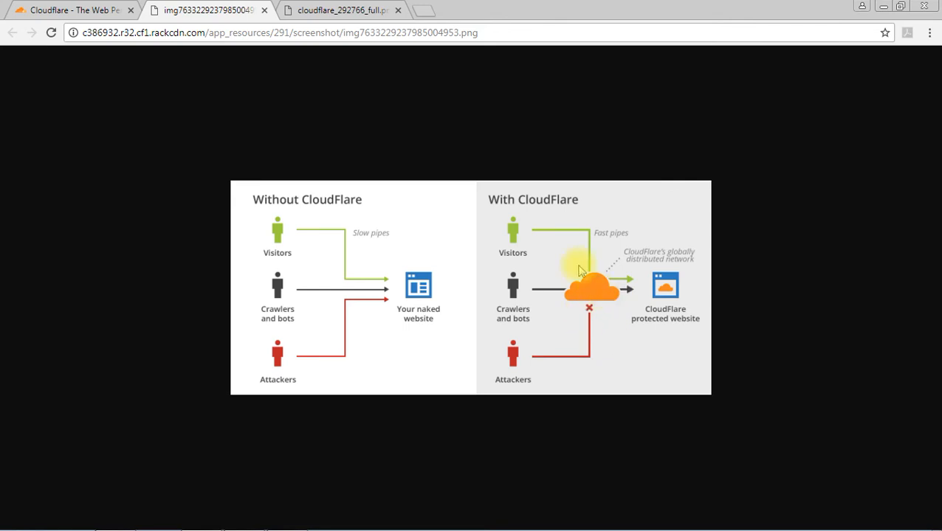
{"action": "left_click", "coordinate": [71, 13]}
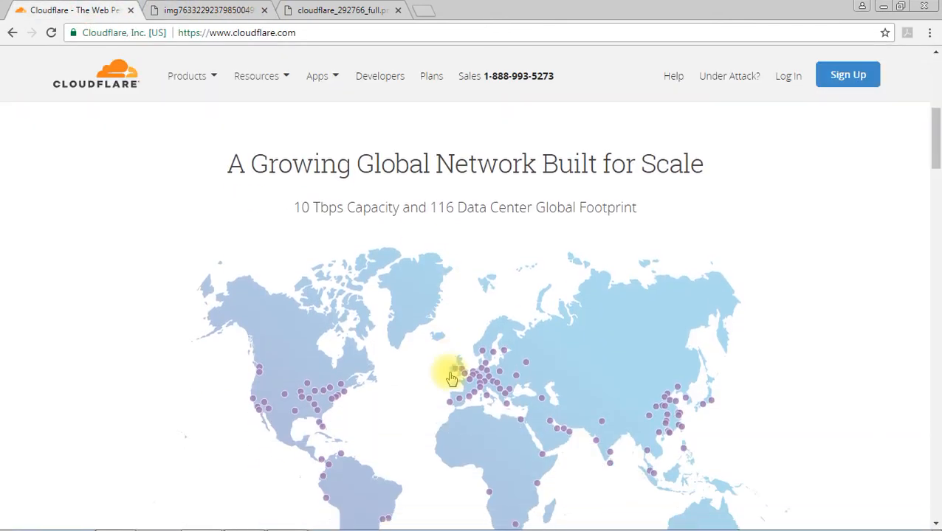
{"action": "scroll", "scroll_direction": "down", "scroll_amount": 3}
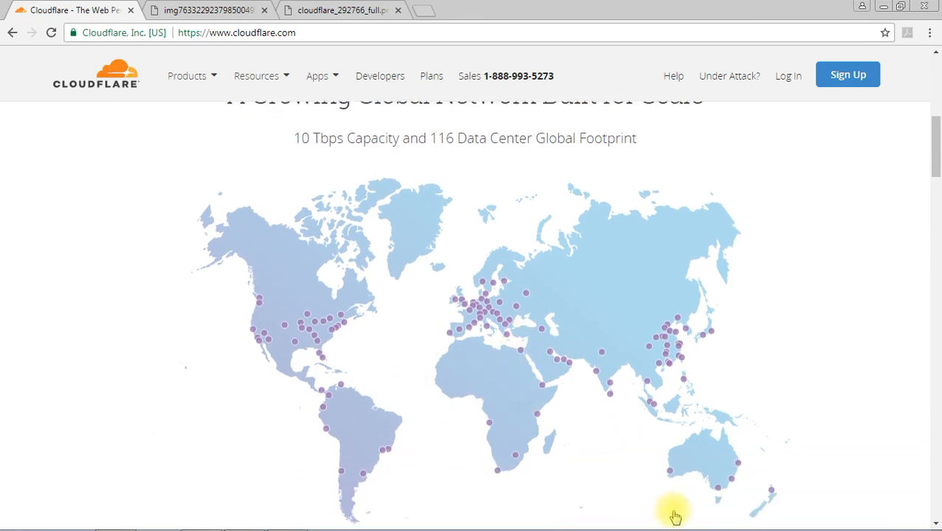
{"action": "mouse_move", "coordinate": [817, 382]}
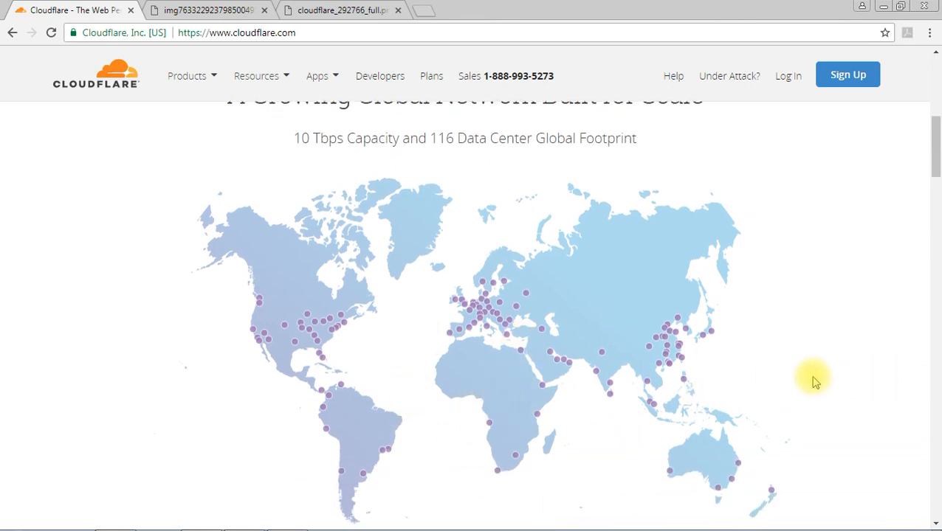
{"action": "mouse_move", "coordinate": [791, 442]}
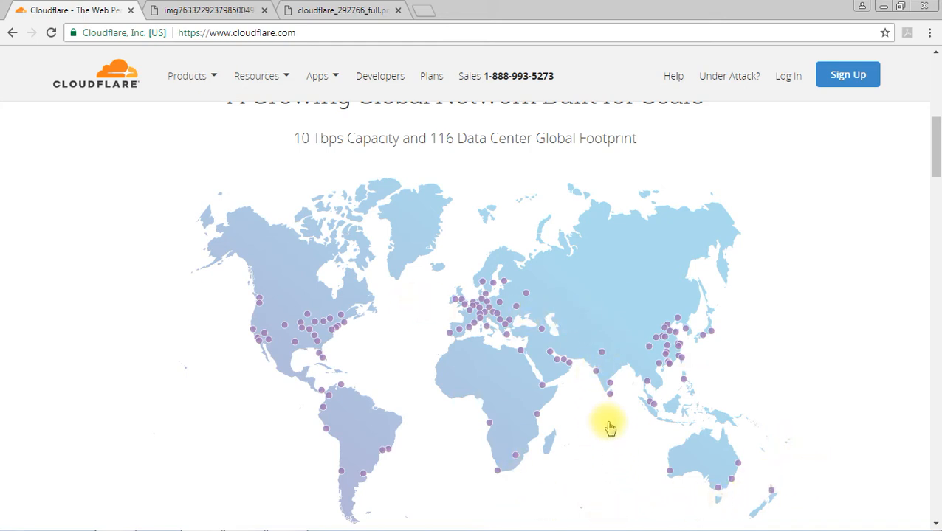
{"action": "scroll", "scroll_direction": "down", "scroll_amount": 3}
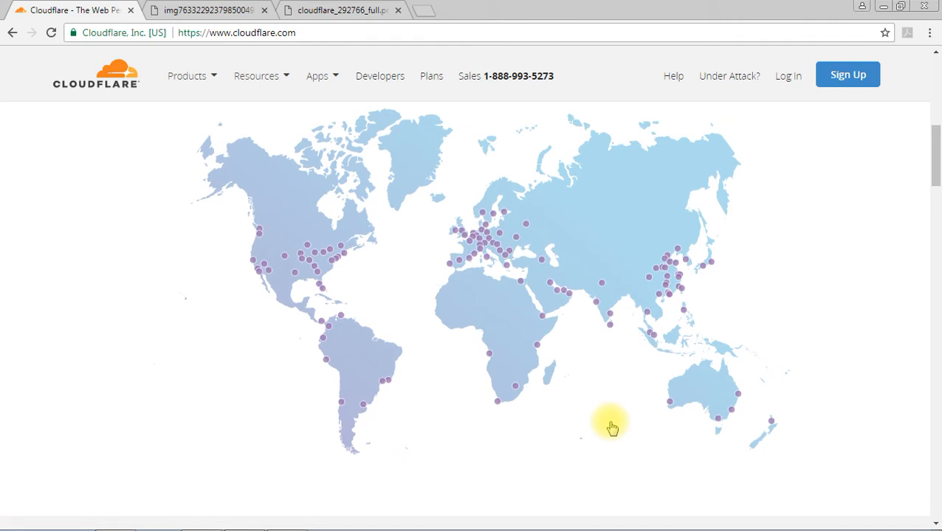
{"action": "mouse_move", "coordinate": [614, 428]}
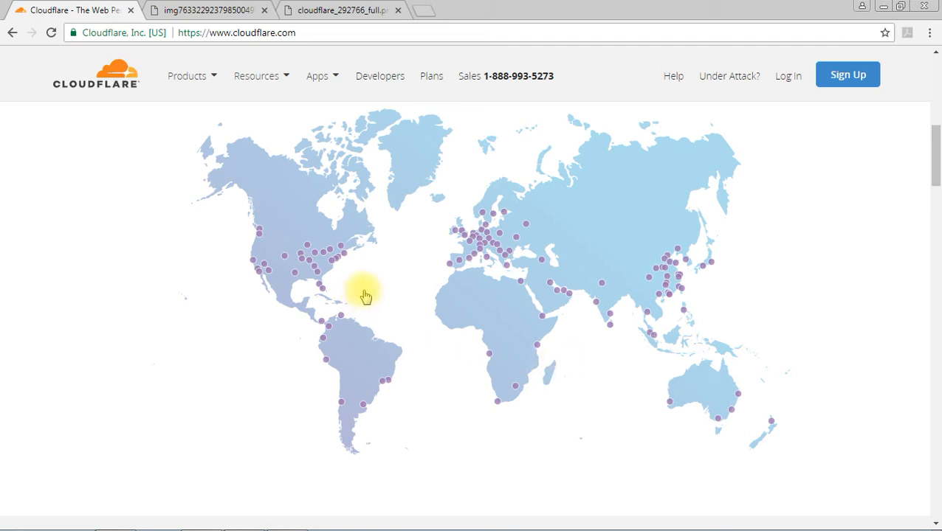
{"action": "mouse_move", "coordinate": [369, 301]}
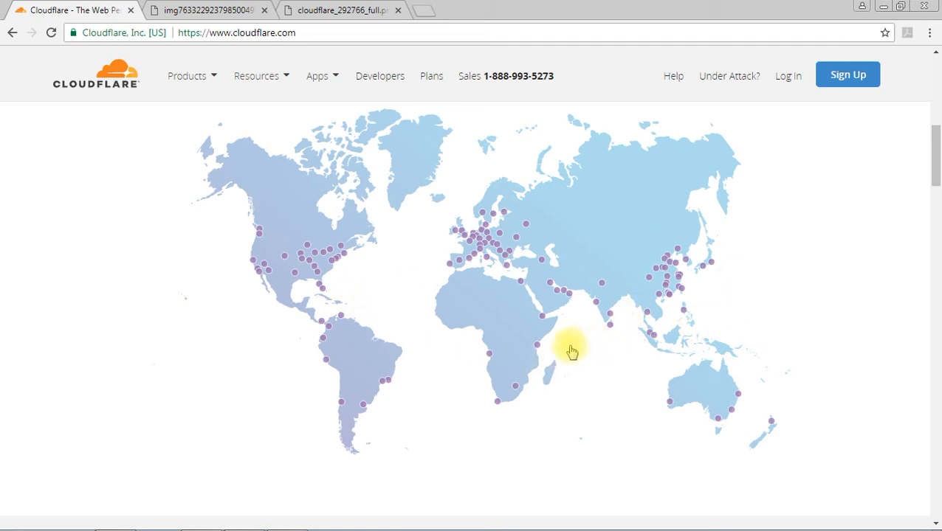
{"action": "mouse_move", "coordinate": [324, 302]}
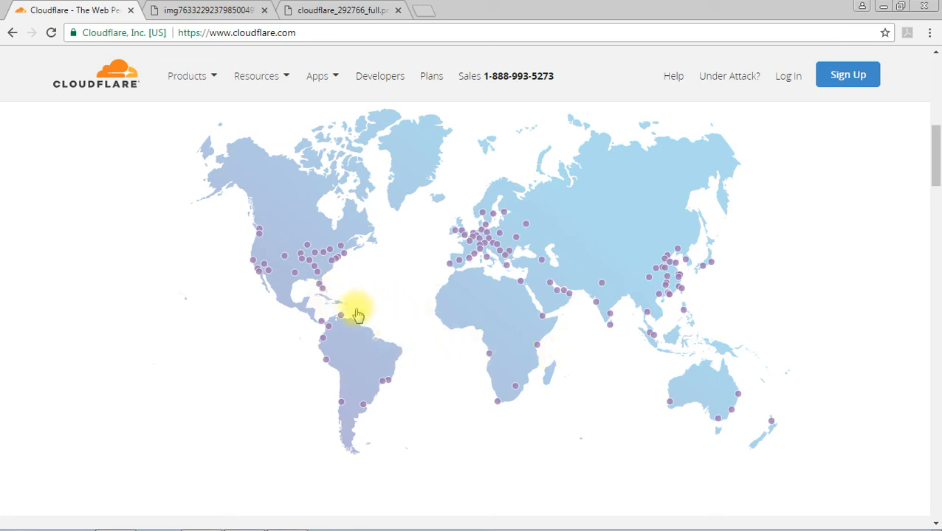
{"action": "mouse_move", "coordinate": [599, 349]}
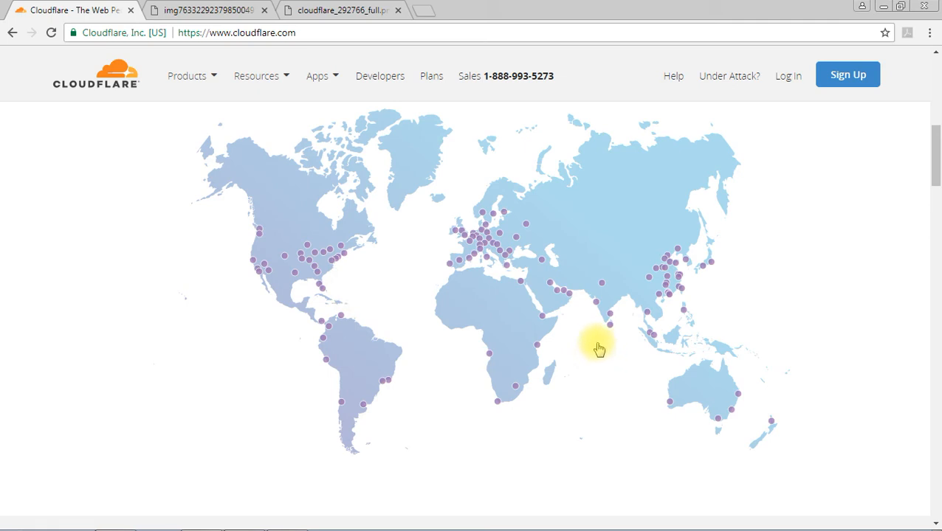
{"action": "mouse_move", "coordinate": [608, 334]}
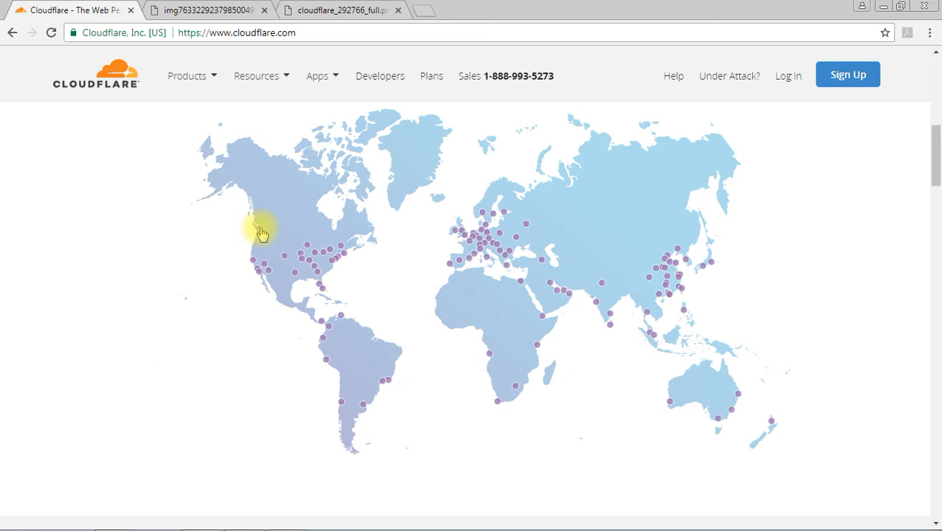
{"action": "mouse_move", "coordinate": [611, 334]}
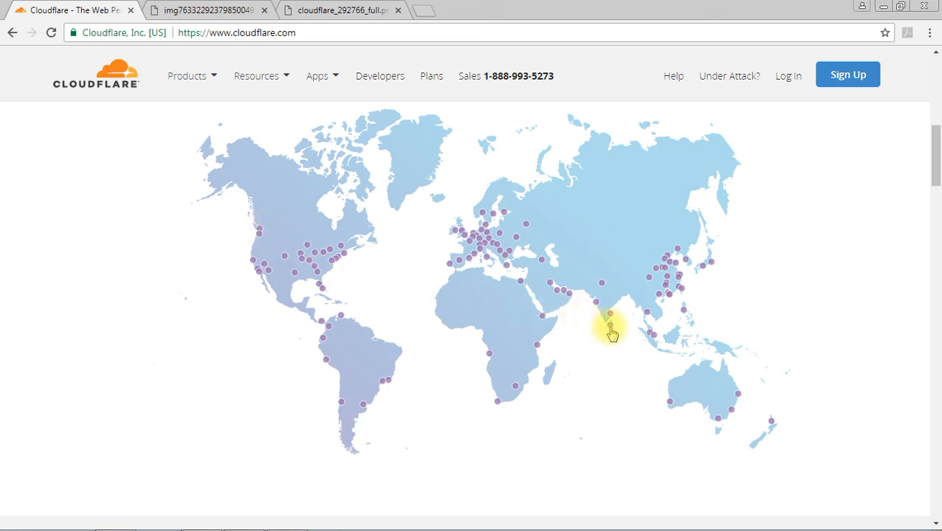
{"action": "mouse_move", "coordinate": [267, 248]}
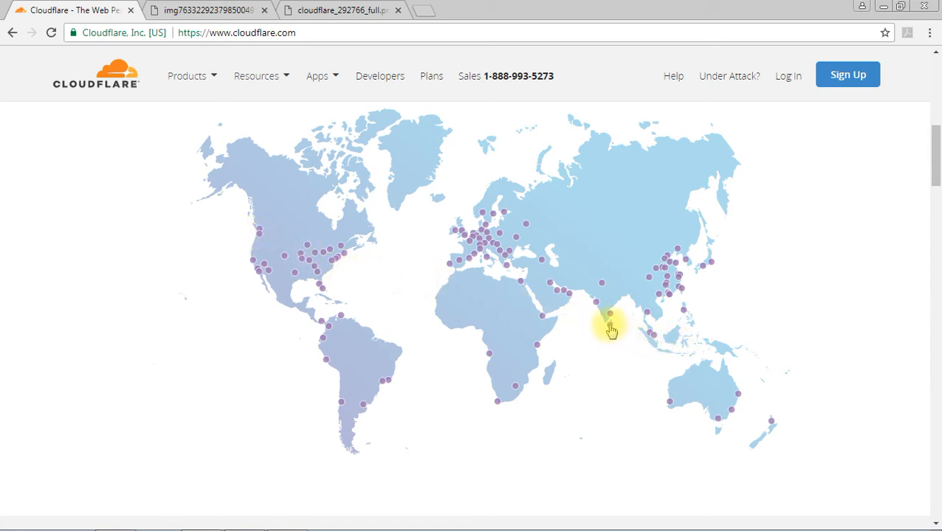
{"action": "mouse_move", "coordinate": [264, 248]}
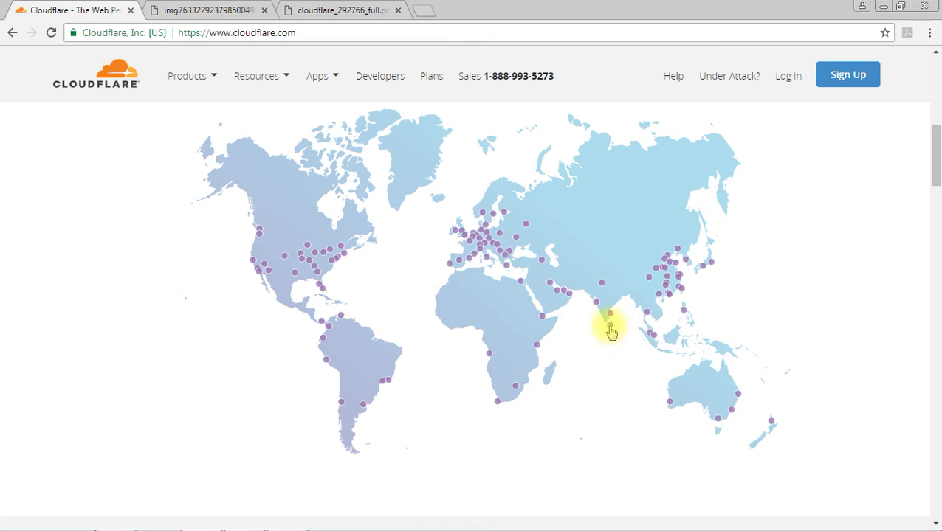
{"action": "mouse_move", "coordinate": [608, 332]}
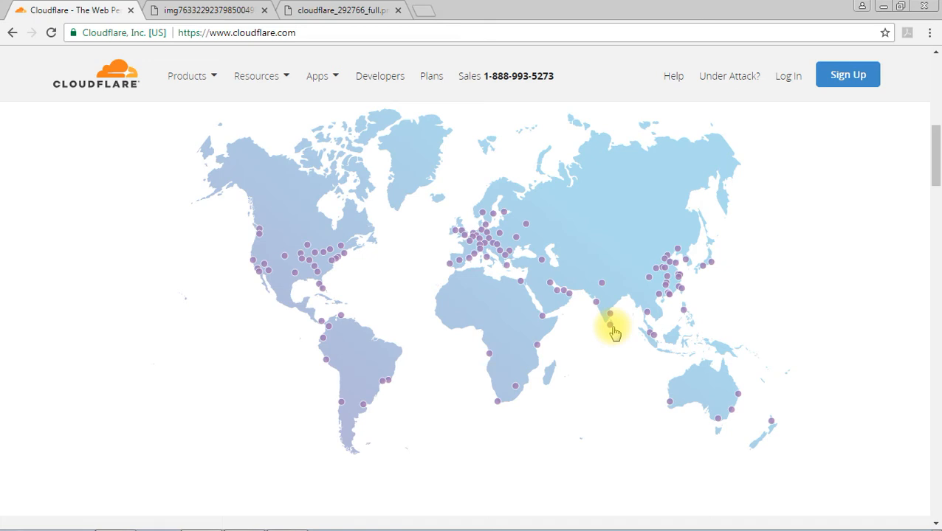
{"action": "mouse_move", "coordinate": [614, 349]}
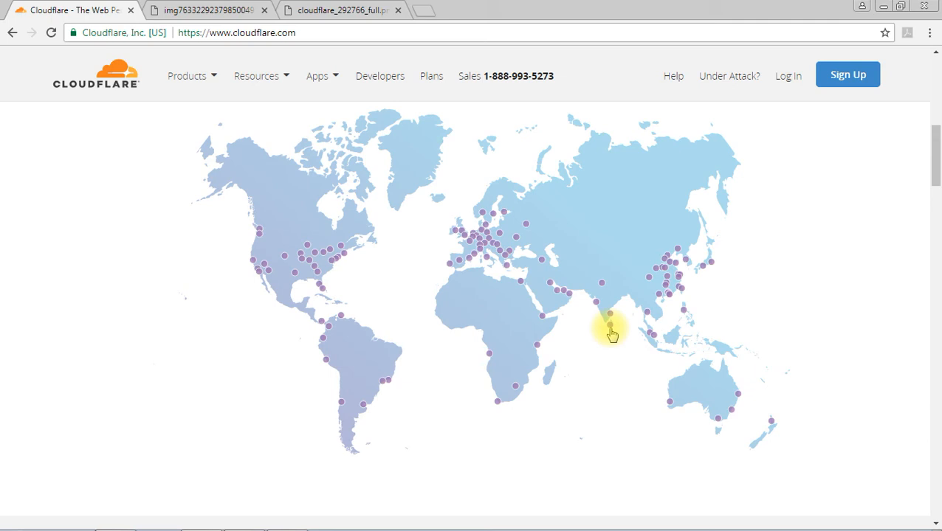
{"action": "mouse_move", "coordinate": [285, 259]}
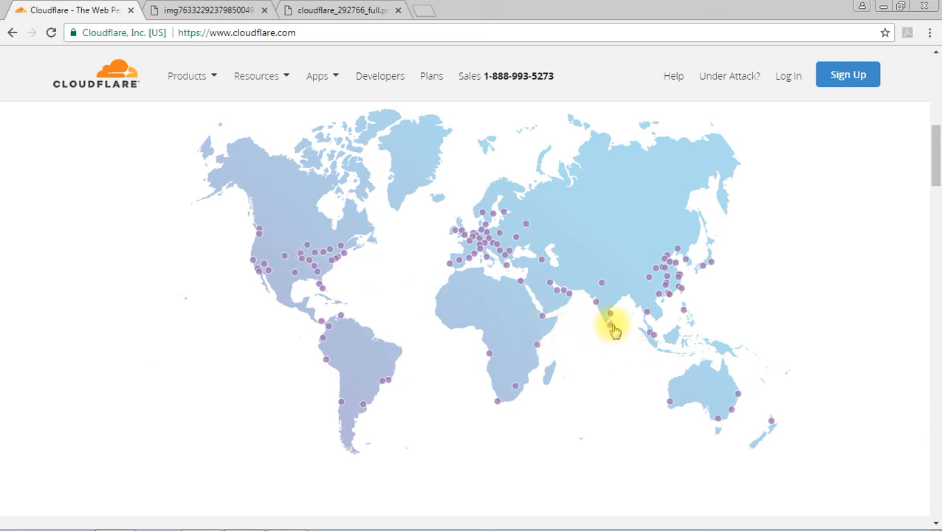
{"action": "mouse_move", "coordinate": [612, 335]}
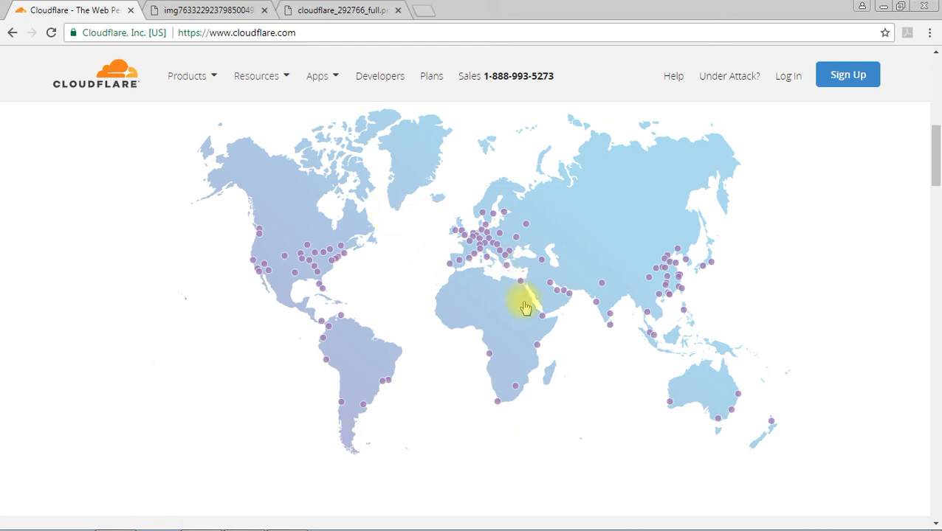
{"action": "mouse_move", "coordinate": [593, 413]}
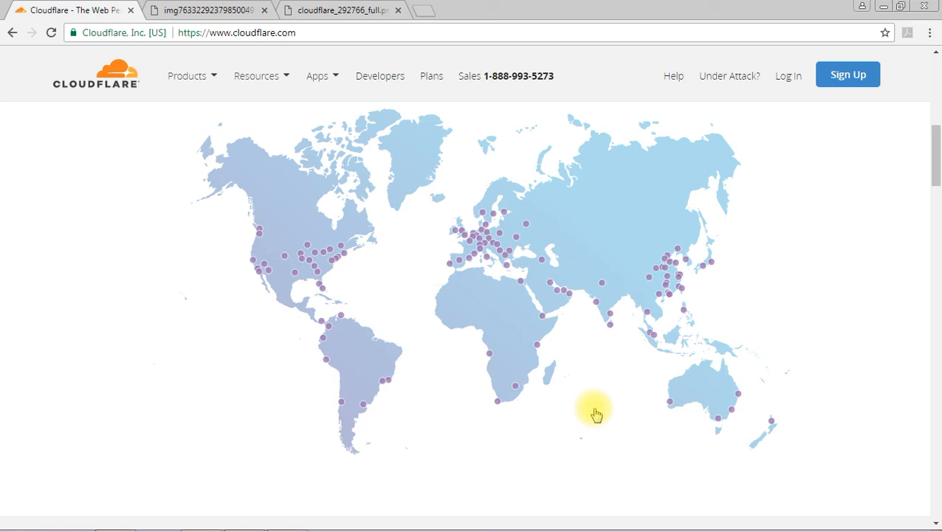
{"action": "mouse_move", "coordinate": [294, 416]}
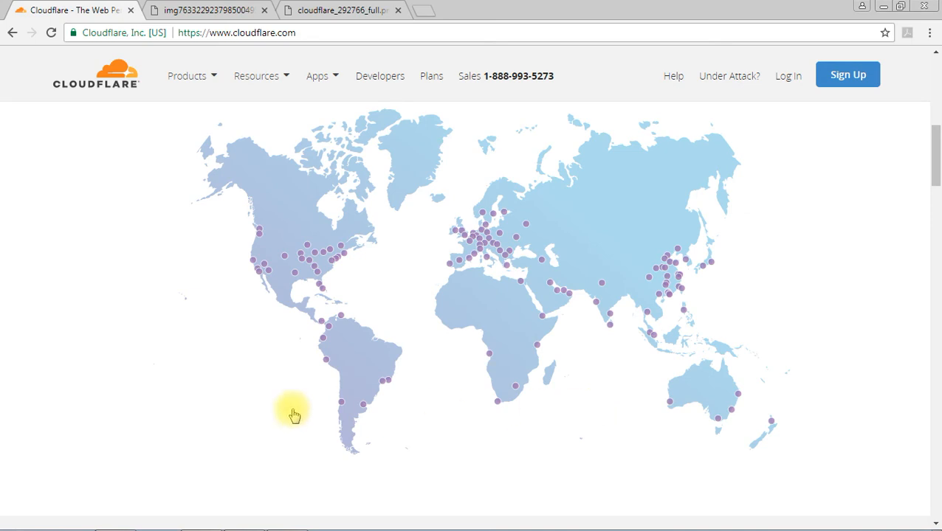
{"action": "mouse_move", "coordinate": [523, 434]}
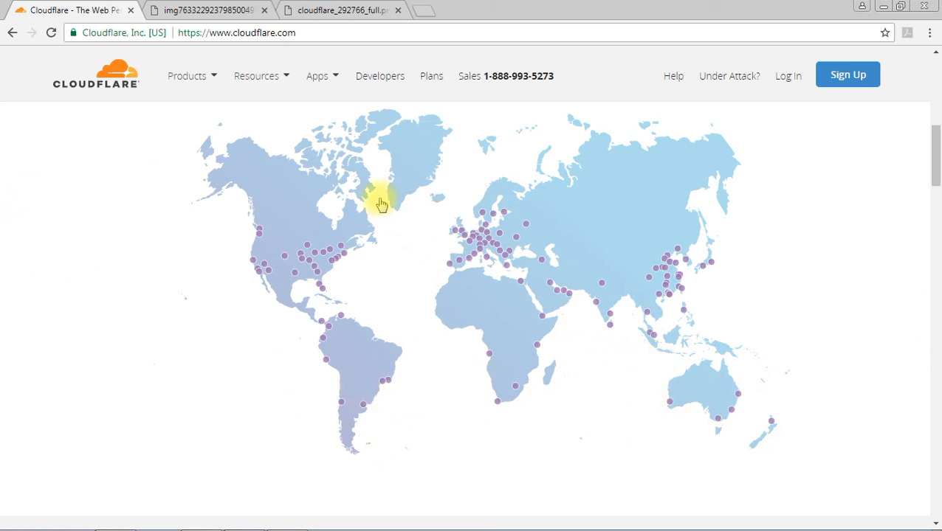
{"action": "mouse_move", "coordinate": [433, 266]}
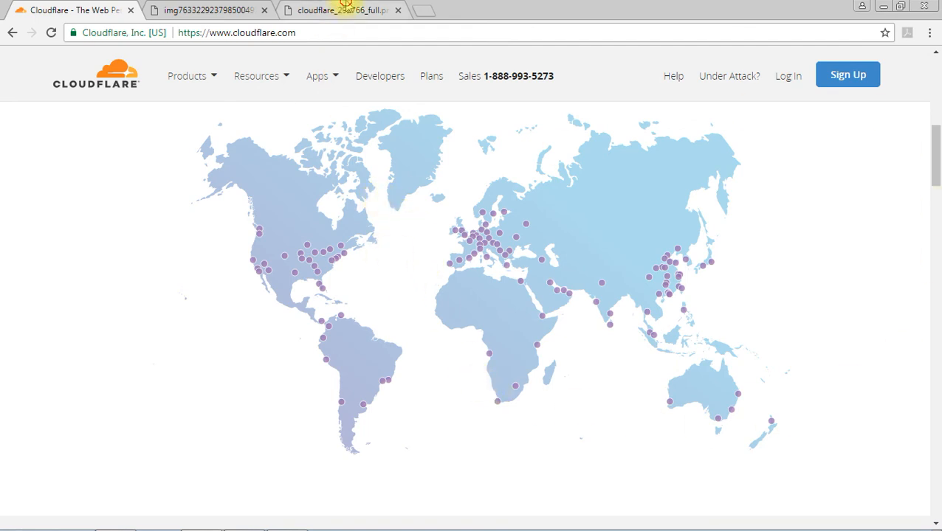
Show the cloudflare_292766_full origin server, data center and visitor WAN diagram in the third tab
{"action": "left_click", "coordinate": [340, 14]}
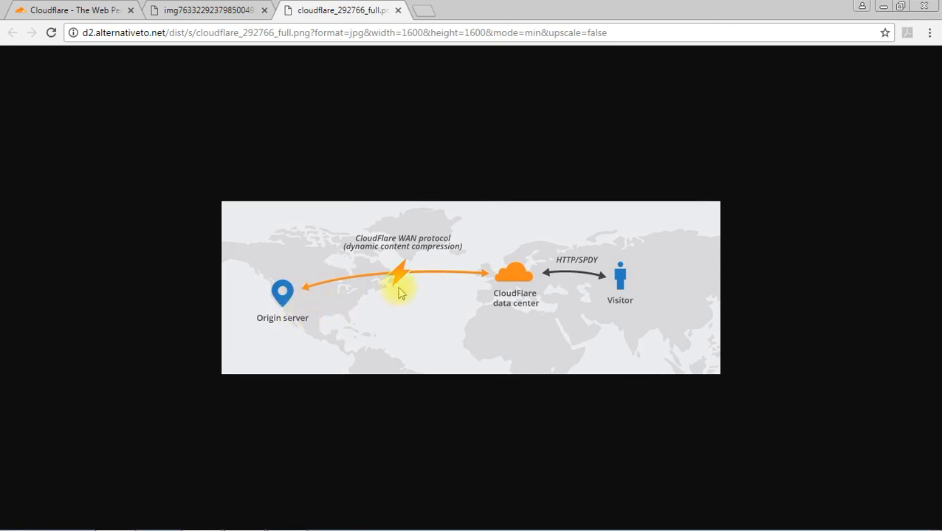
{"action": "mouse_move", "coordinate": [546, 339]}
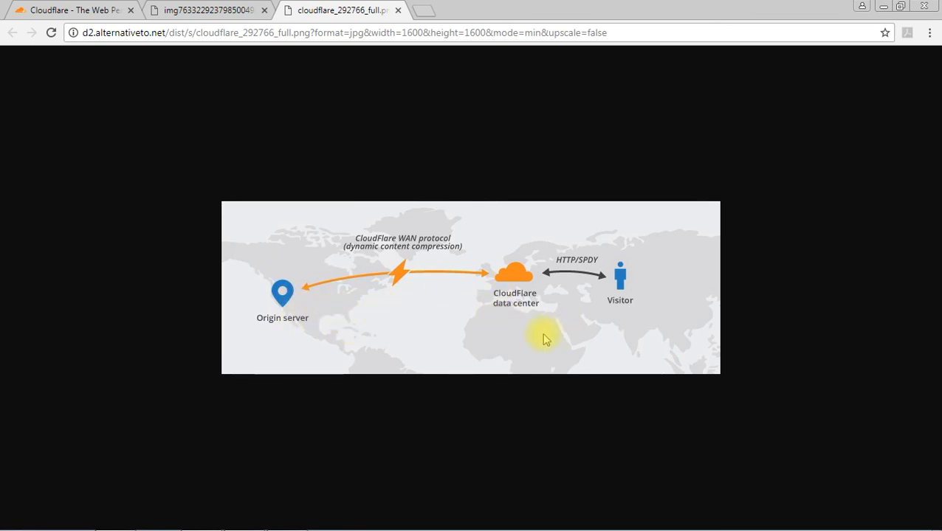
{"action": "mouse_move", "coordinate": [335, 322]}
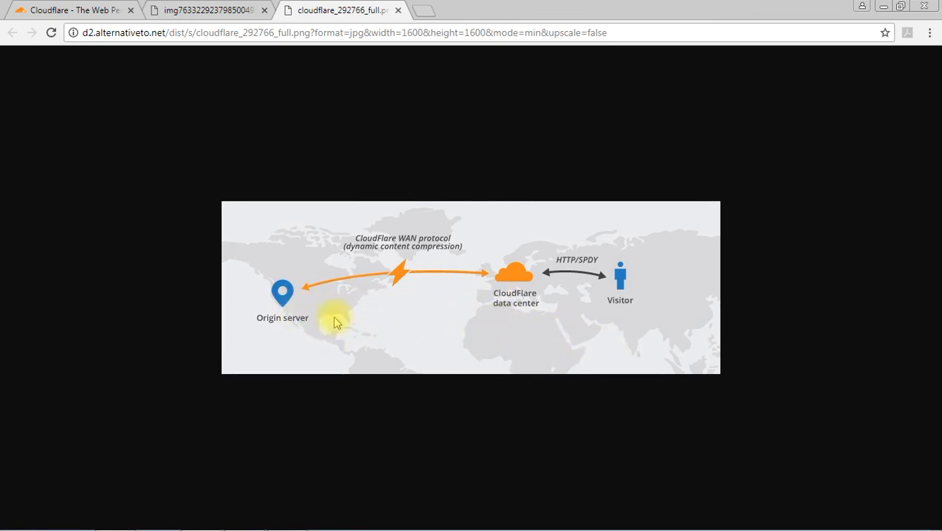
{"action": "mouse_move", "coordinate": [375, 313]}
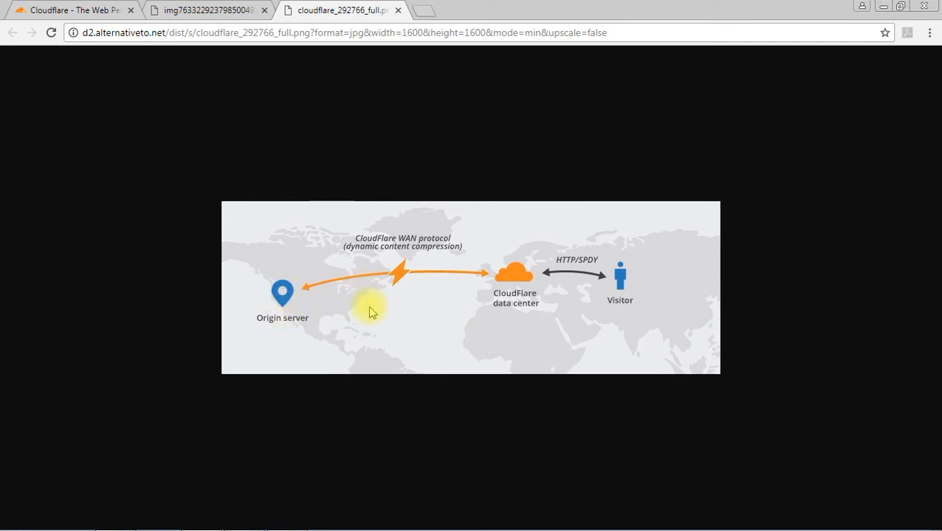
{"action": "mouse_move", "coordinate": [570, 348]}
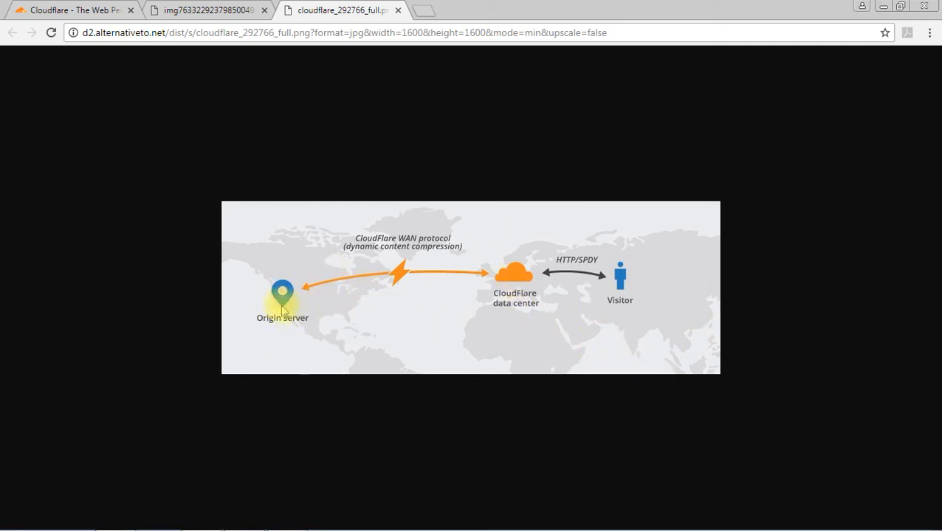
{"action": "mouse_move", "coordinate": [317, 331]}
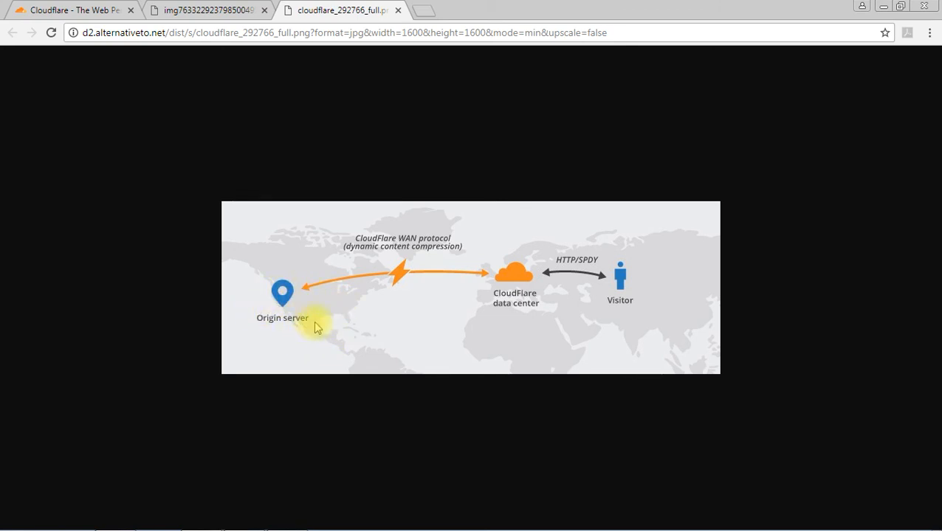
{"action": "mouse_move", "coordinate": [547, 267]}
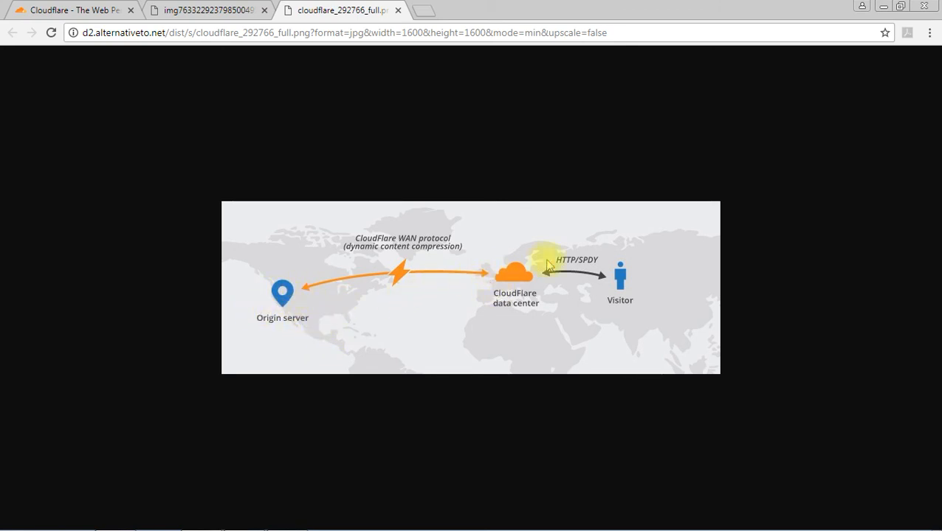
{"action": "mouse_move", "coordinate": [637, 288]}
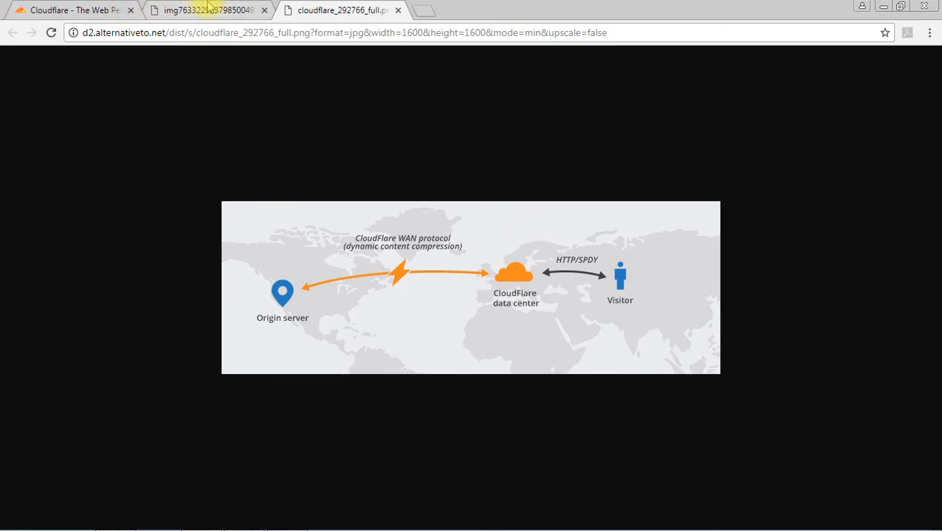
Return to the img763322 Without/With CloudFlare comparison diagram in the second tab
{"action": "left_click", "coordinate": [206, 10]}
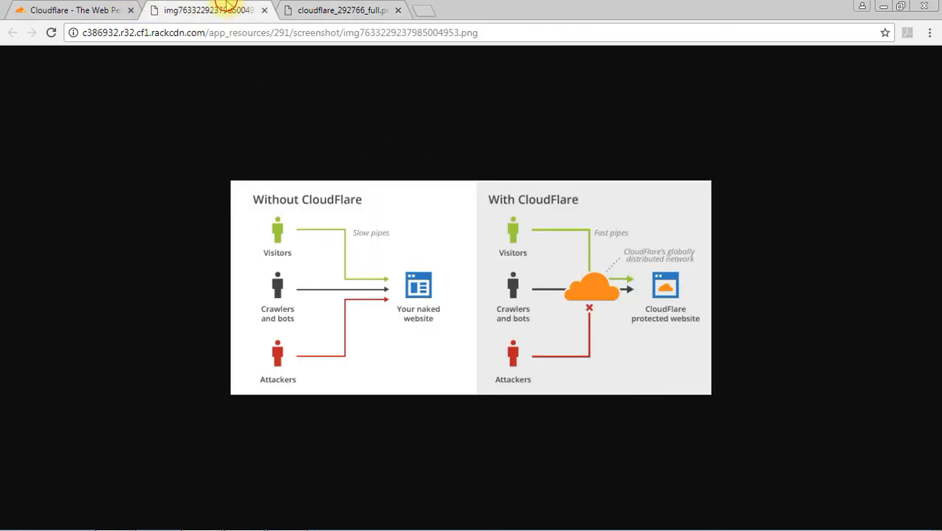
{"action": "mouse_move", "coordinate": [381, 378]}
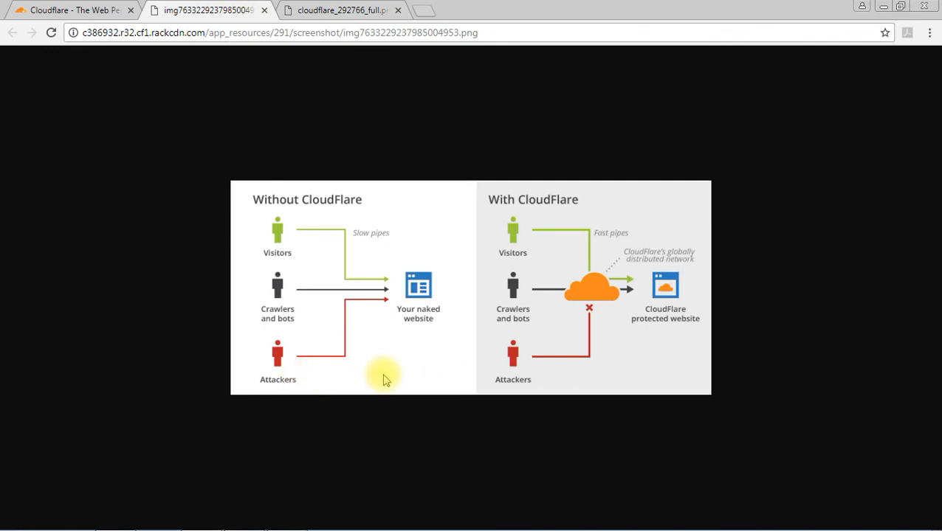
{"action": "mouse_move", "coordinate": [489, 366]}
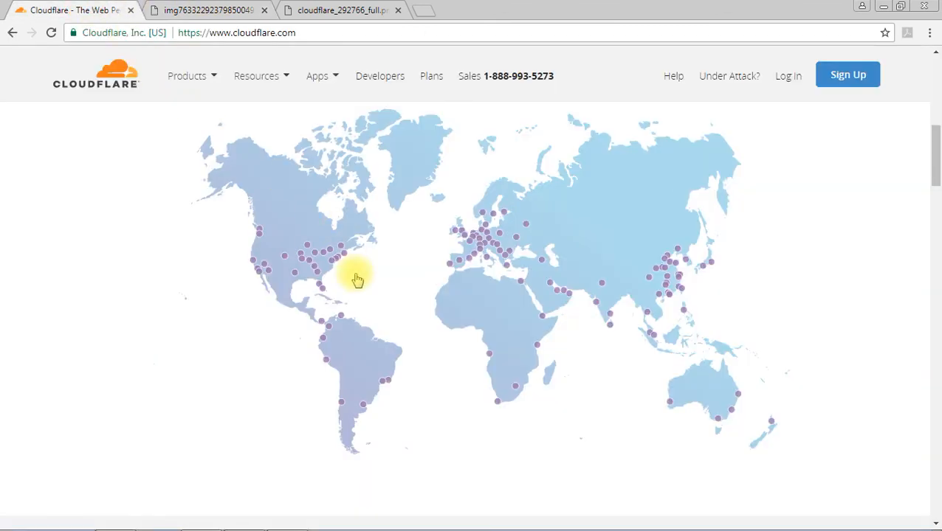
{"action": "mouse_move", "coordinate": [322, 292]}
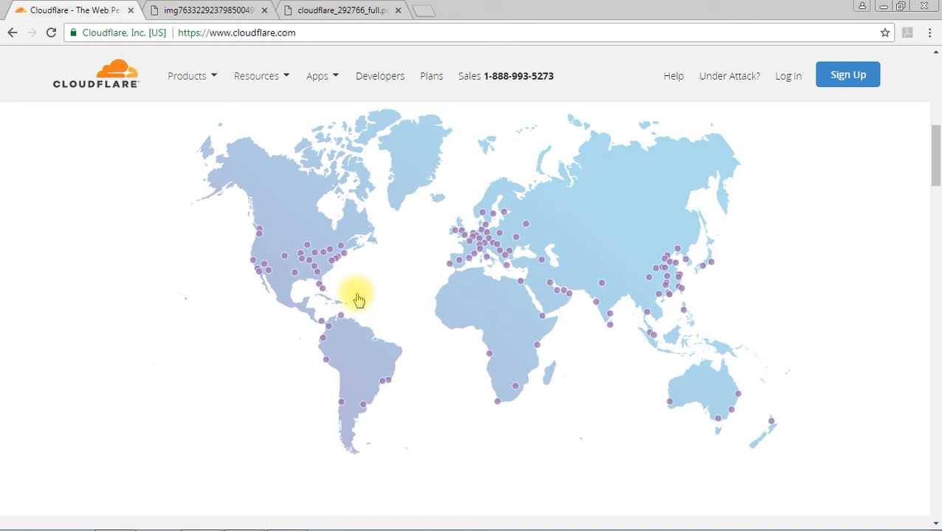
{"action": "mouse_move", "coordinate": [605, 395]}
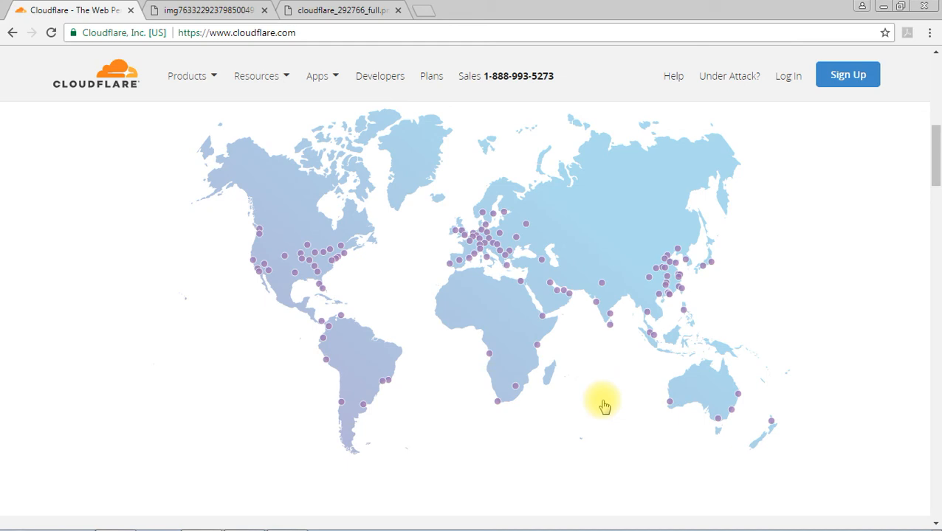
{"action": "mouse_move", "coordinate": [369, 395]}
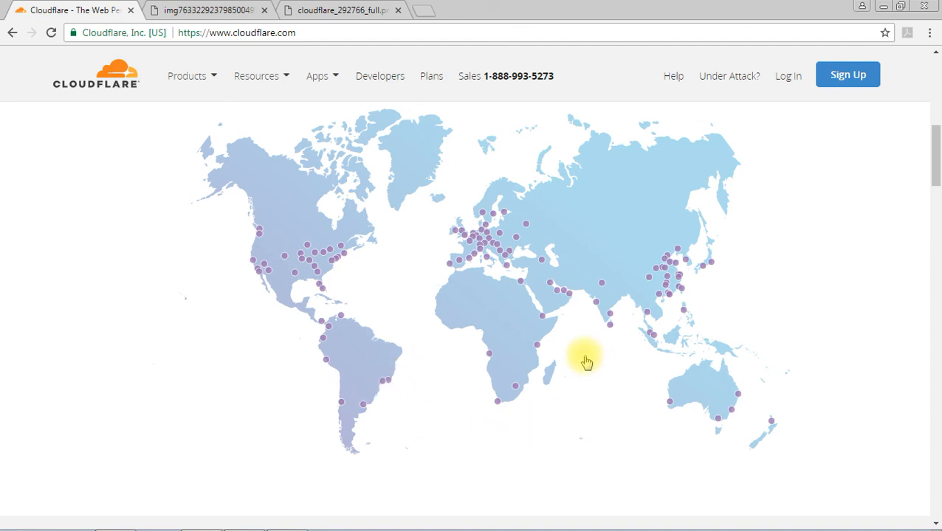
{"action": "mouse_move", "coordinate": [280, 254]}
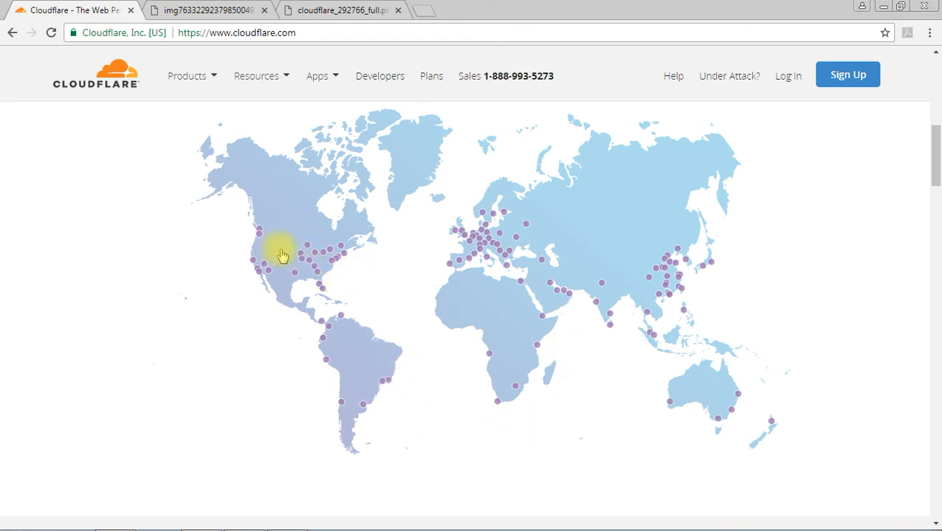
{"action": "mouse_move", "coordinate": [351, 287]}
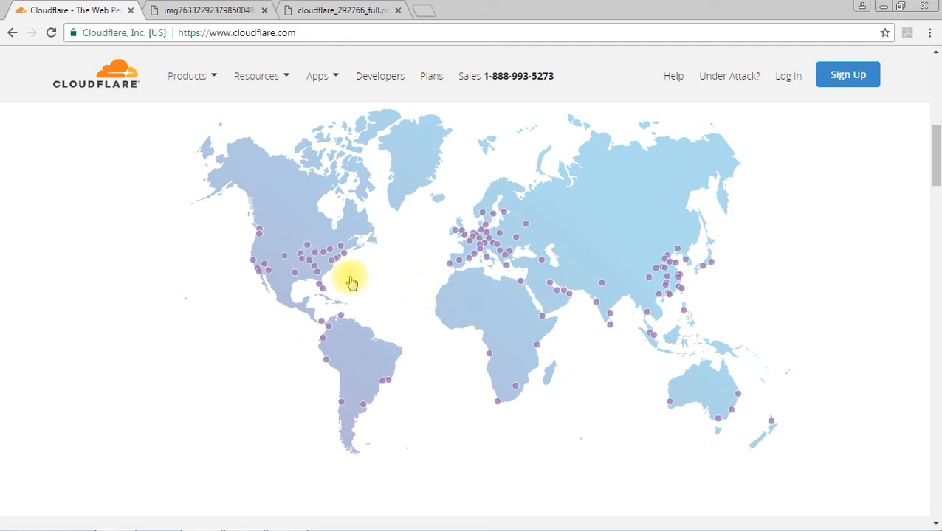
{"action": "mouse_move", "coordinate": [380, 290]}
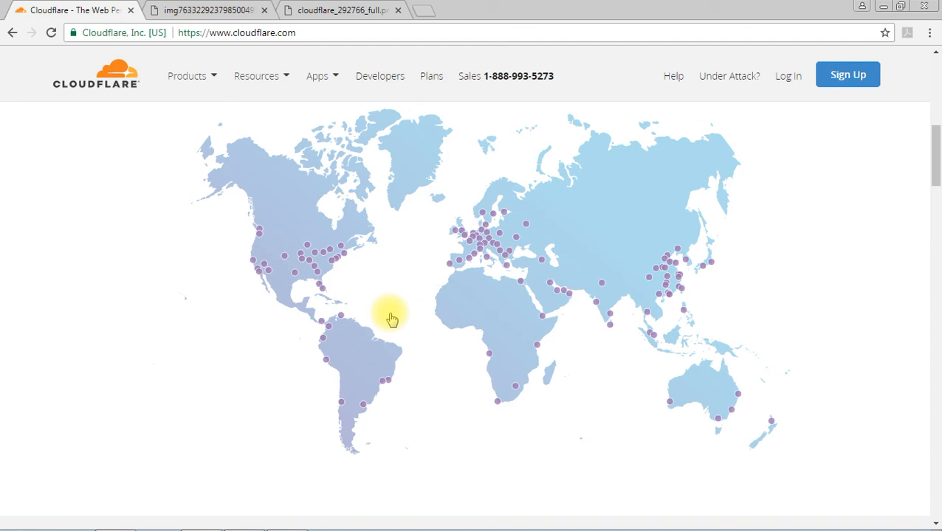
{"action": "mouse_move", "coordinate": [464, 310]}
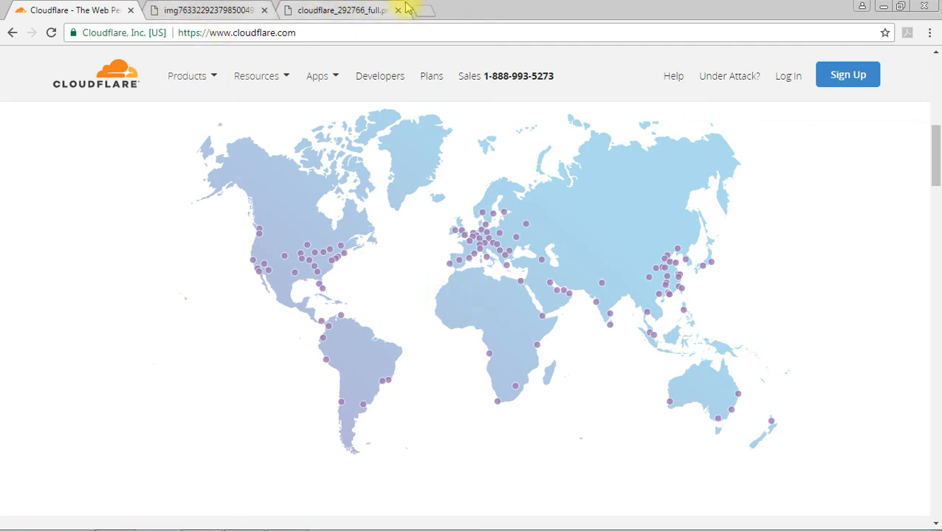
{"action": "mouse_move", "coordinate": [62, 13]}
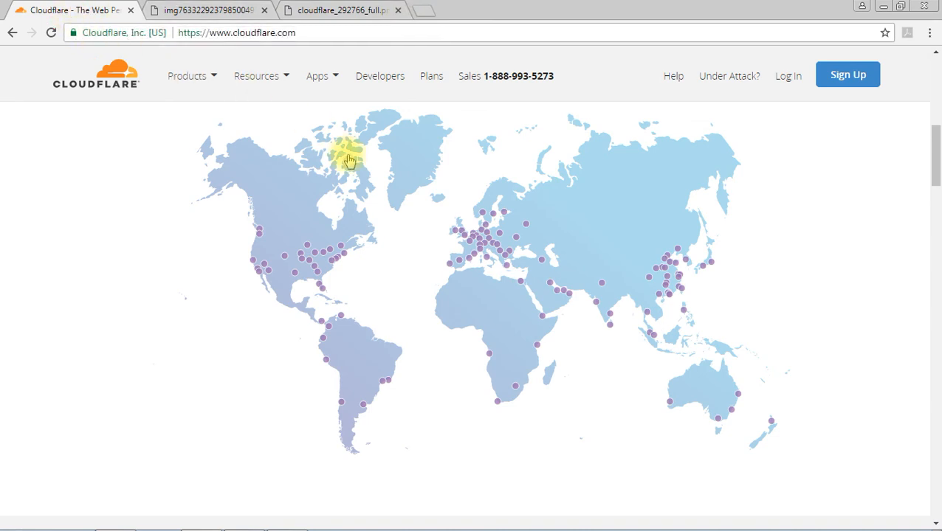
{"action": "mouse_move", "coordinate": [373, 338]}
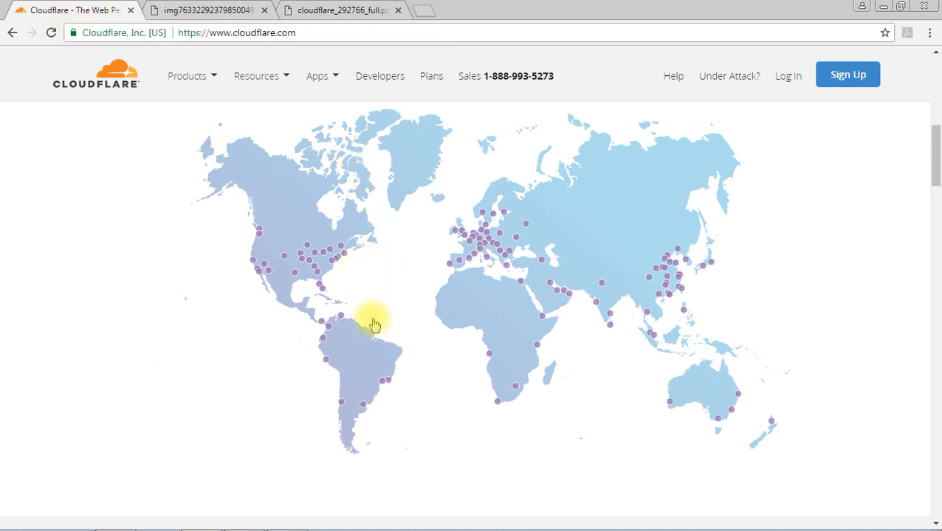
Scroll the Cloudflare homepage back to the 'faster & safer' headline and Get Started Today form
{"action": "scroll", "scroll_direction": "down", "scroll_amount": 3}
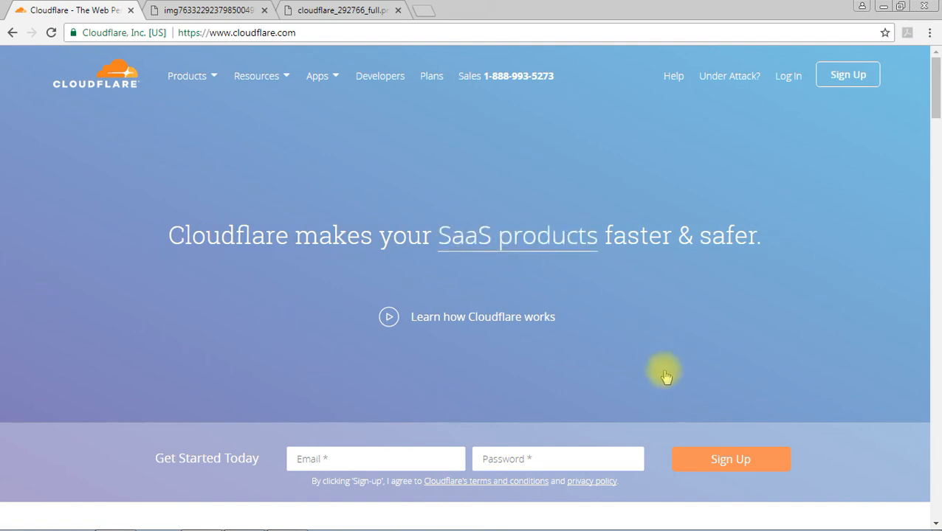
{"action": "mouse_move", "coordinate": [292, 354]}
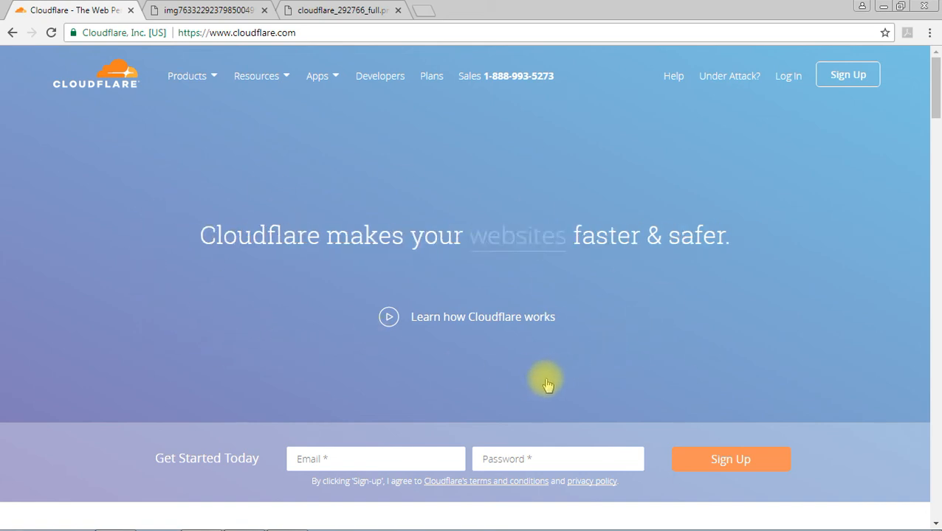
{"action": "mouse_move", "coordinate": [667, 352]}
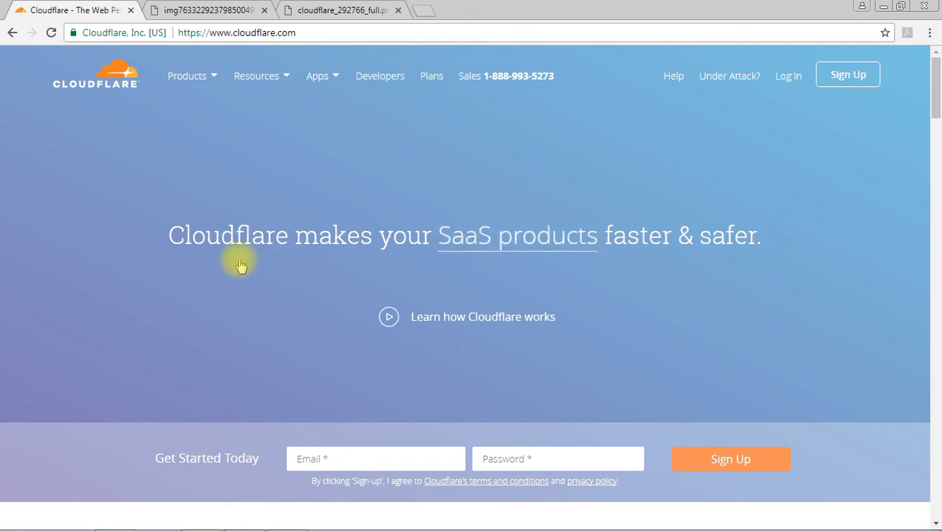
{"action": "mouse_move", "coordinate": [523, 345]}
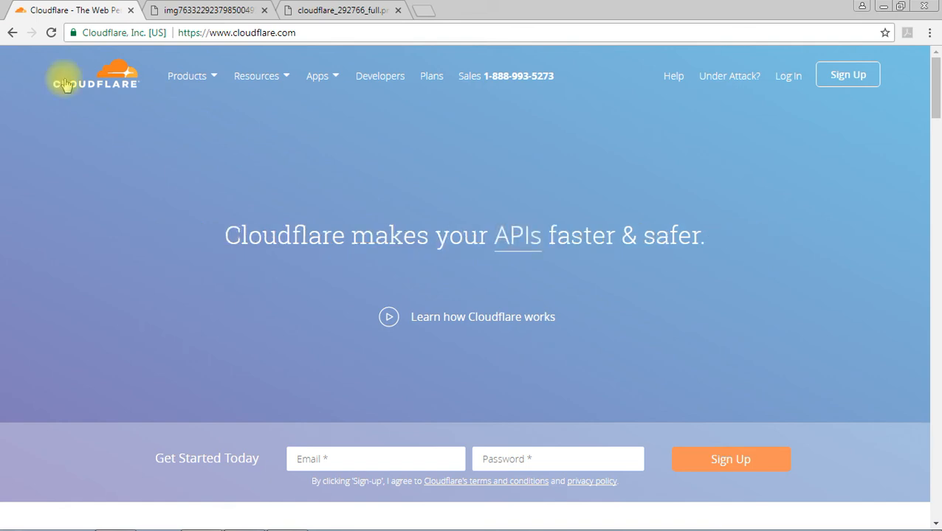
{"action": "mouse_move", "coordinate": [143, 218]}
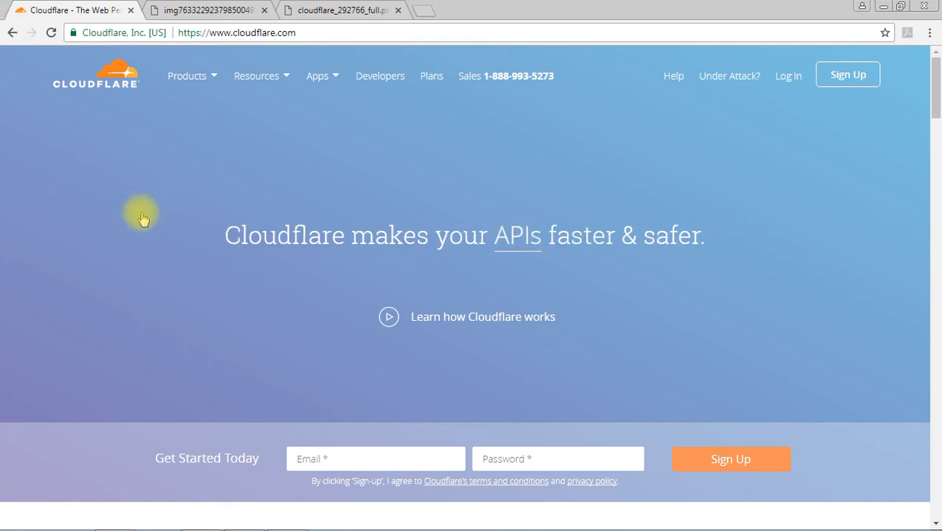